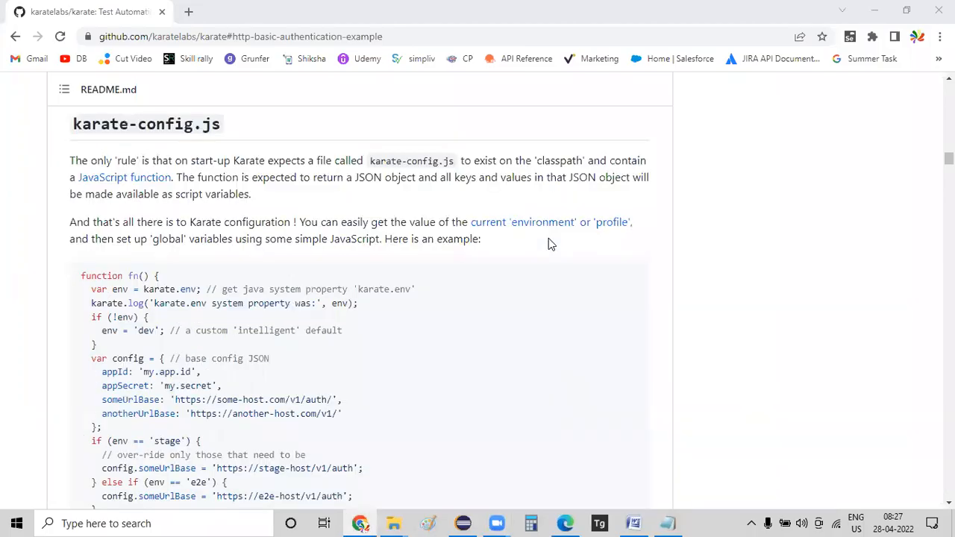
{"action": "mouse_move", "coordinate": [336, 209]}
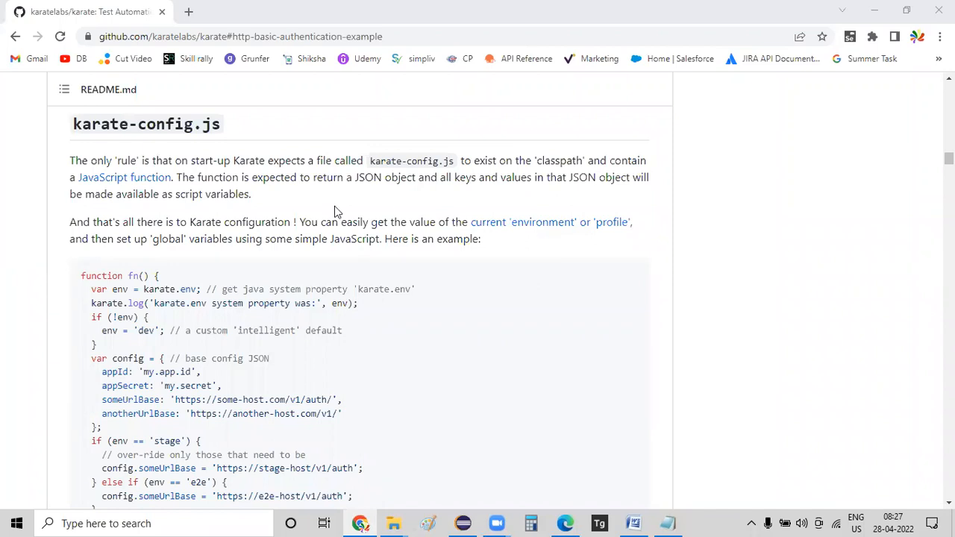
Review the README's karate-config.js section on base config entries and classpath
{"action": "double_click", "coordinate": [133, 124]}
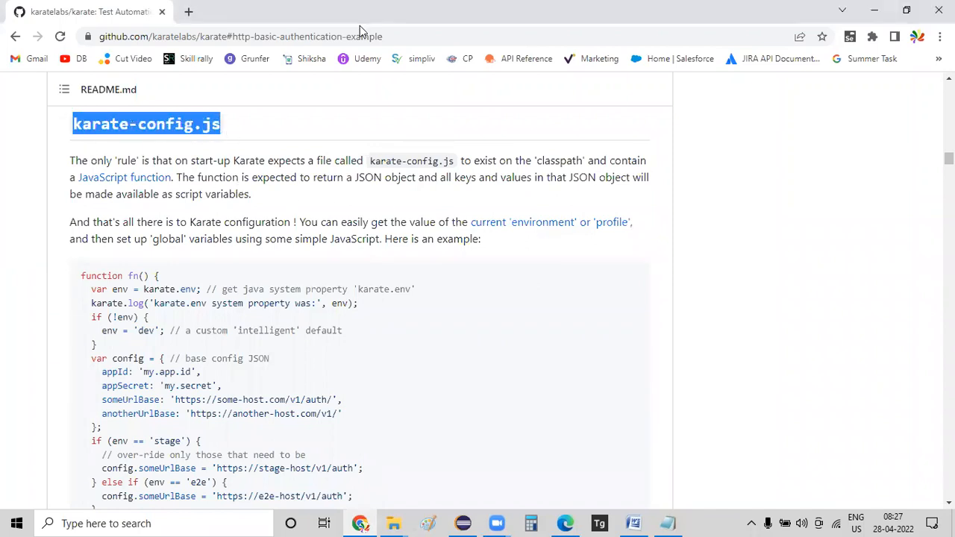
{"action": "mouse_move", "coordinate": [488, 75]}
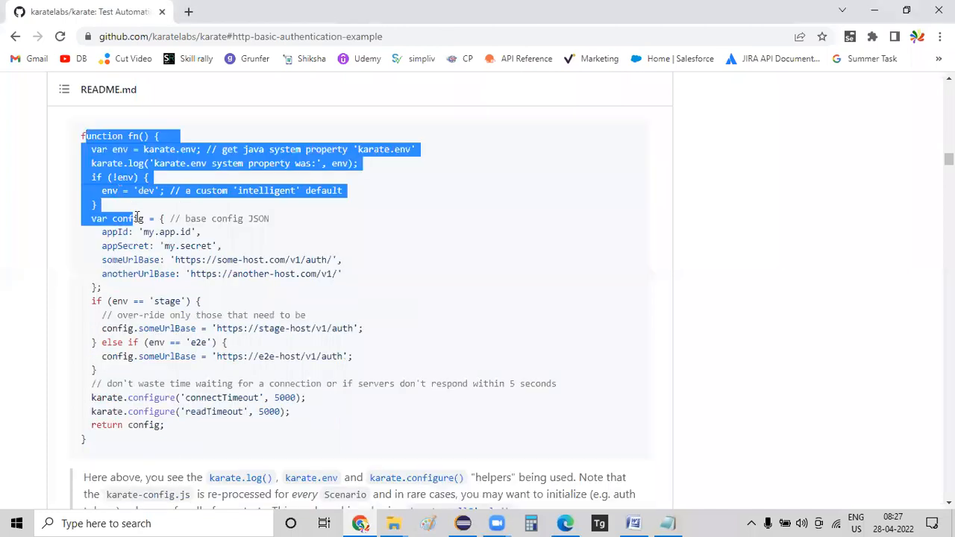
{"action": "scroll", "scroll_direction": "up", "scroll_amount": 3}
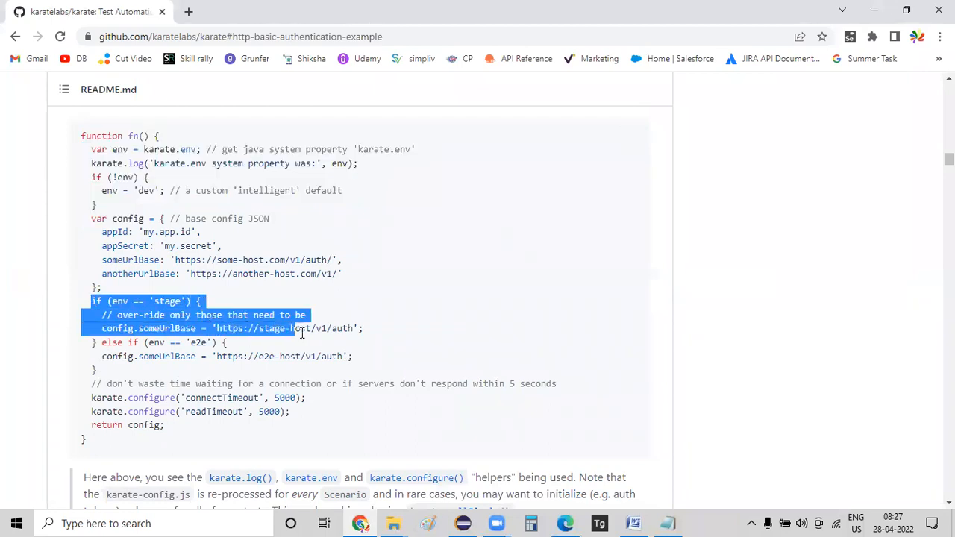
{"action": "left_click", "coordinate": [377, 350]}
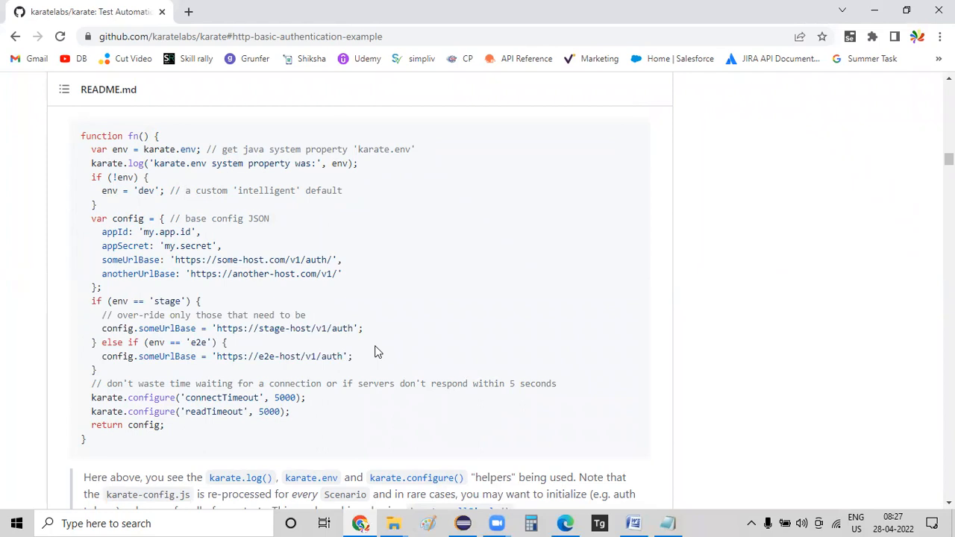
{"action": "left_click_drag", "start_coordinate": [101, 232], "coordinate": [187, 246]}
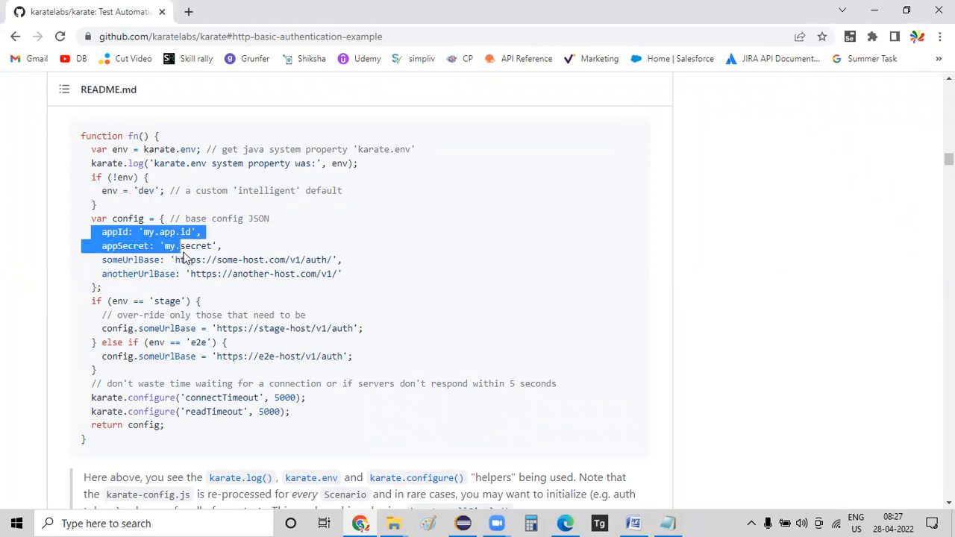
{"action": "left_click_drag", "start_coordinate": [175, 245], "coordinate": [185, 274]}
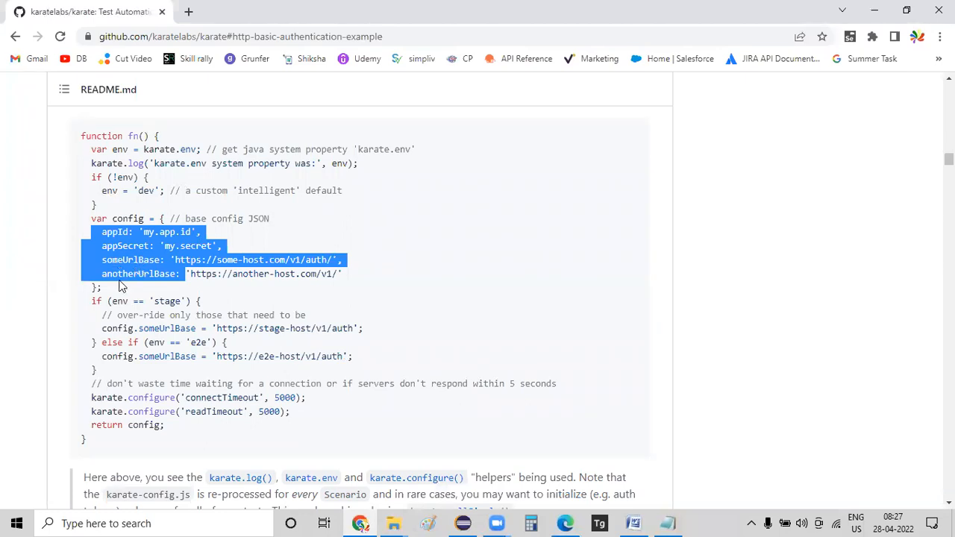
{"action": "mouse_move", "coordinate": [114, 256]}
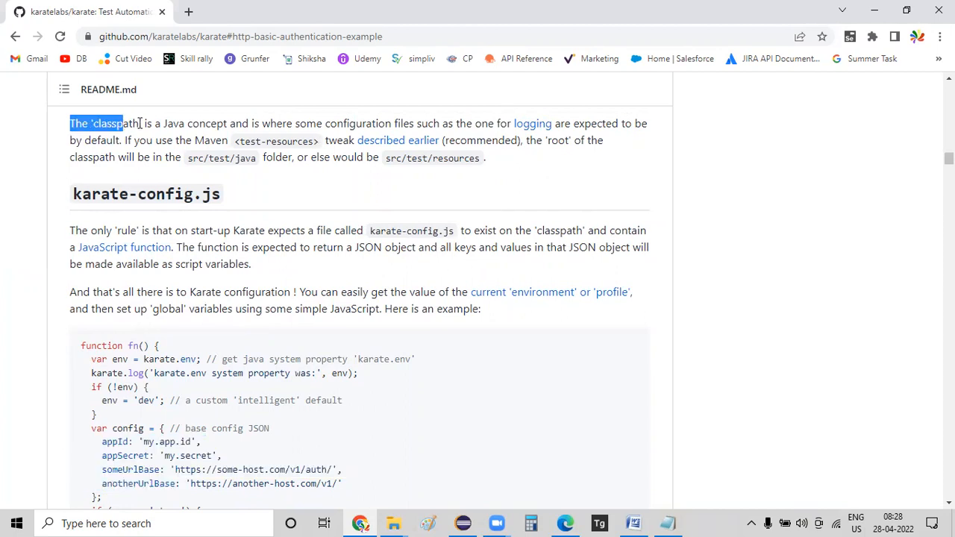
{"action": "left_click_drag", "start_coordinate": [127, 124], "coordinate": [187, 123]}
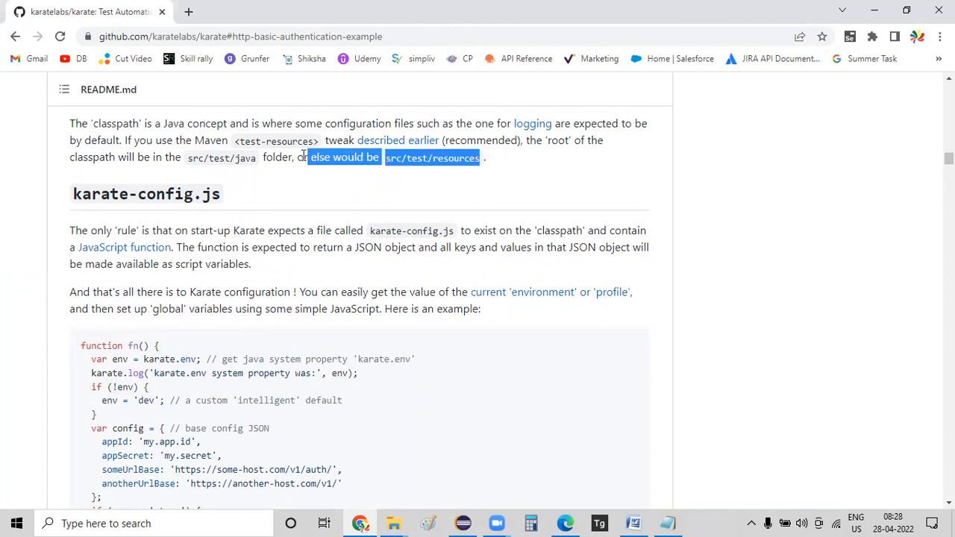
{"action": "left_click", "coordinate": [271, 157]}
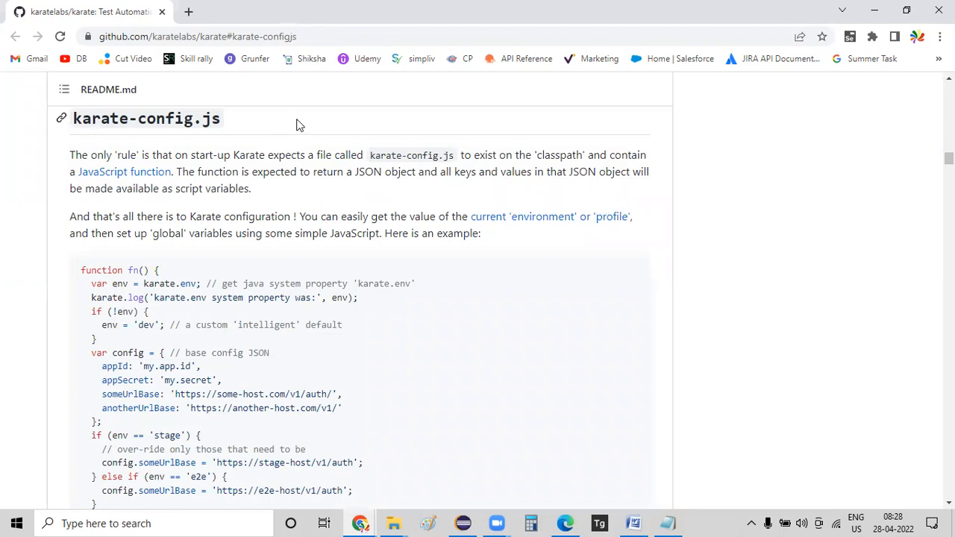
{"action": "double_click", "coordinate": [146, 118]}
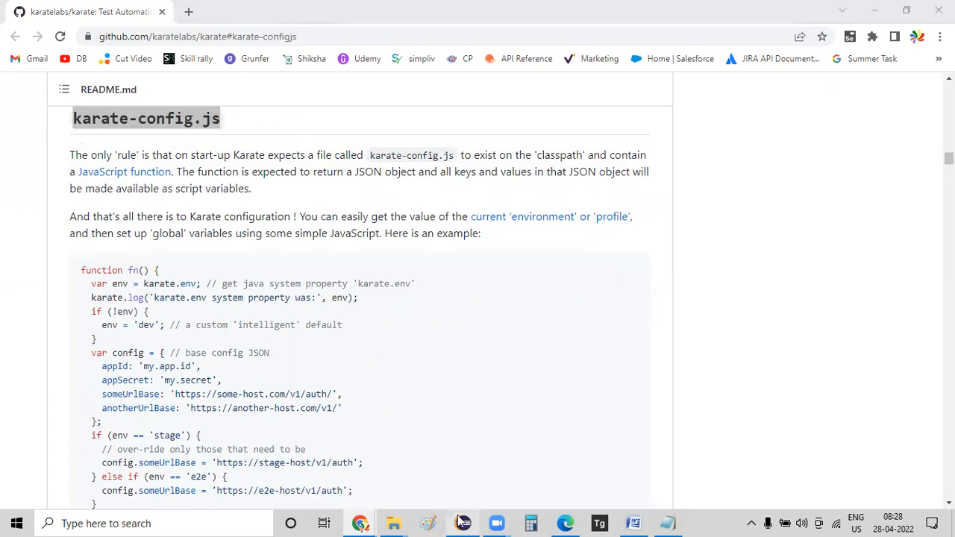
Create a new plain file named karate-config.js in src/test/java
{"action": "left_click", "coordinate": [462, 523]}
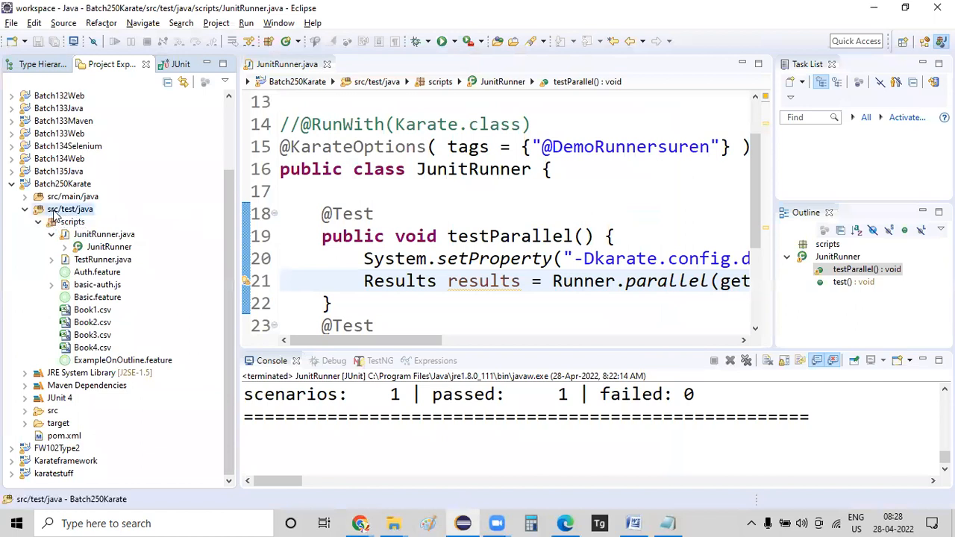
{"action": "right_click", "coordinate": [71, 209]}
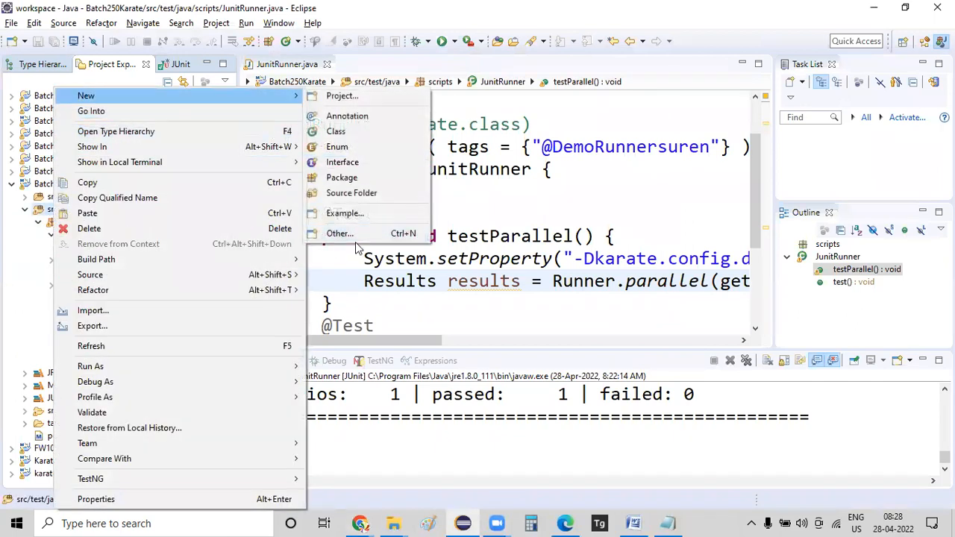
{"action": "left_click", "coordinate": [339, 234]}
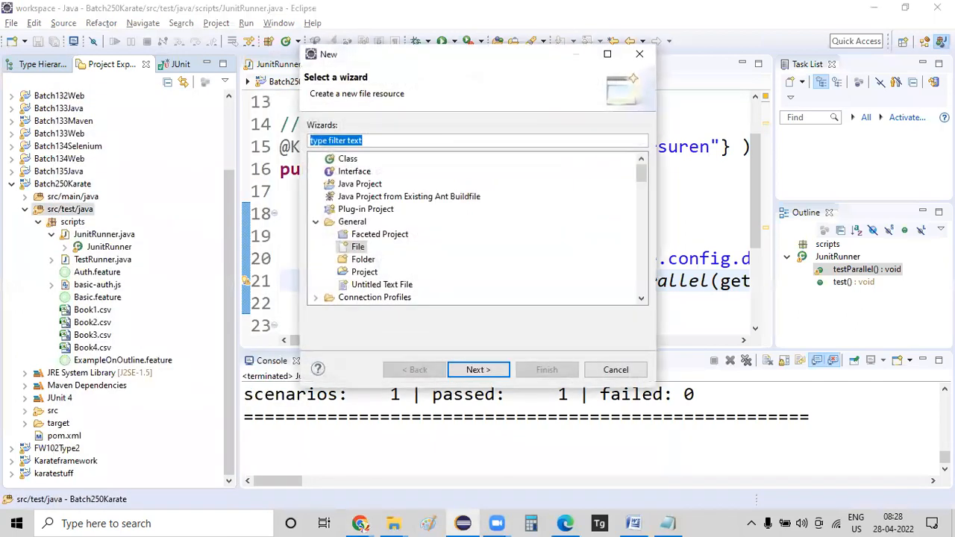
{"action": "type", "text": "file"}
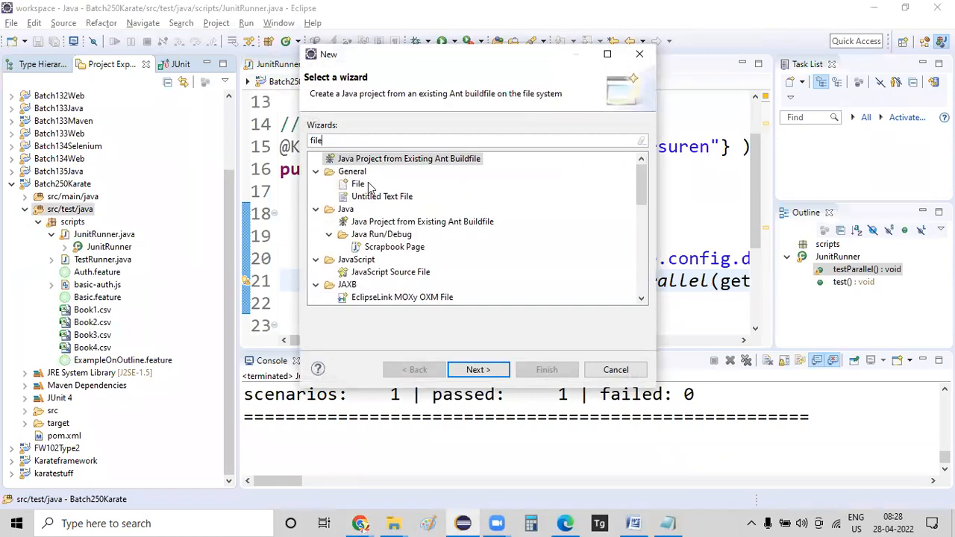
{"action": "left_click", "coordinate": [478, 369]}
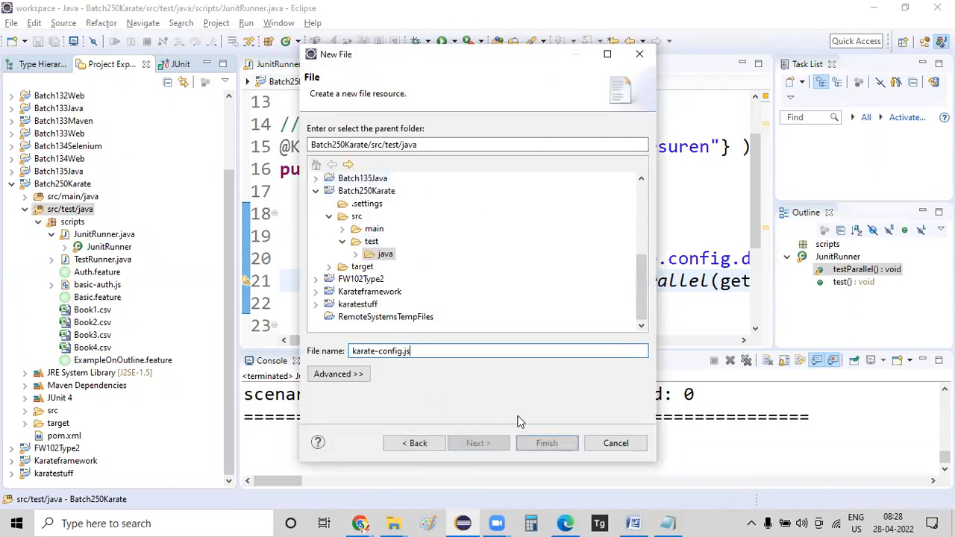
{"action": "left_click", "coordinate": [547, 442]}
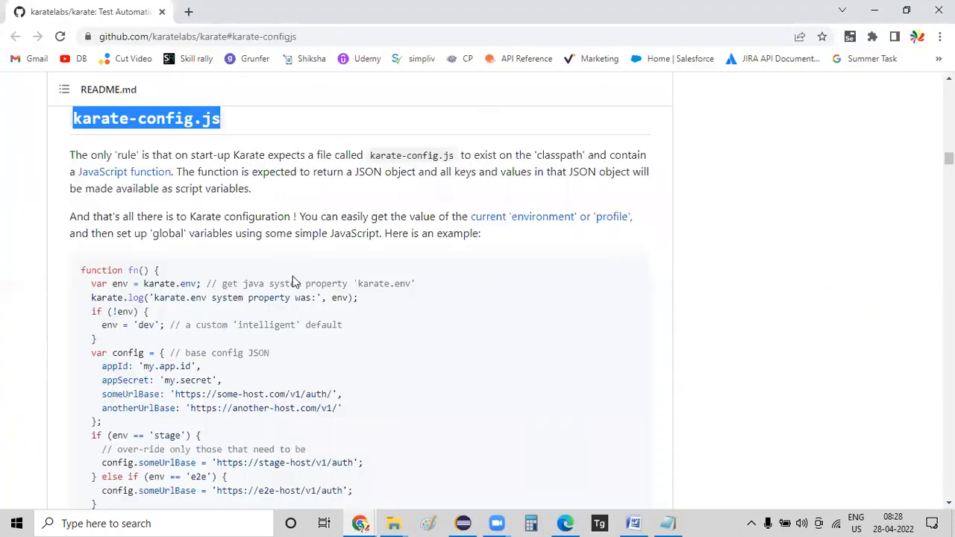
{"action": "scroll", "scroll_direction": "down", "scroll_amount": 3}
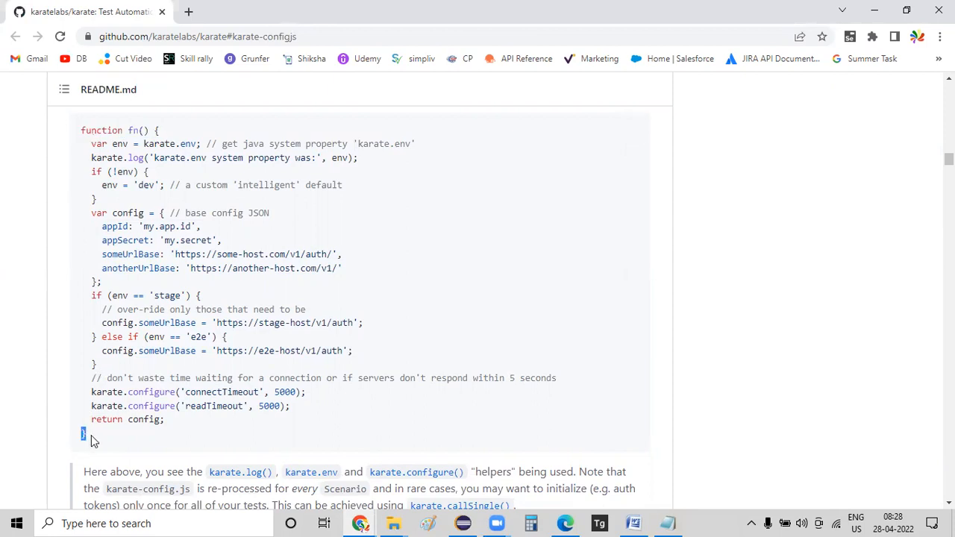
{"action": "mouse_move", "coordinate": [93, 154]}
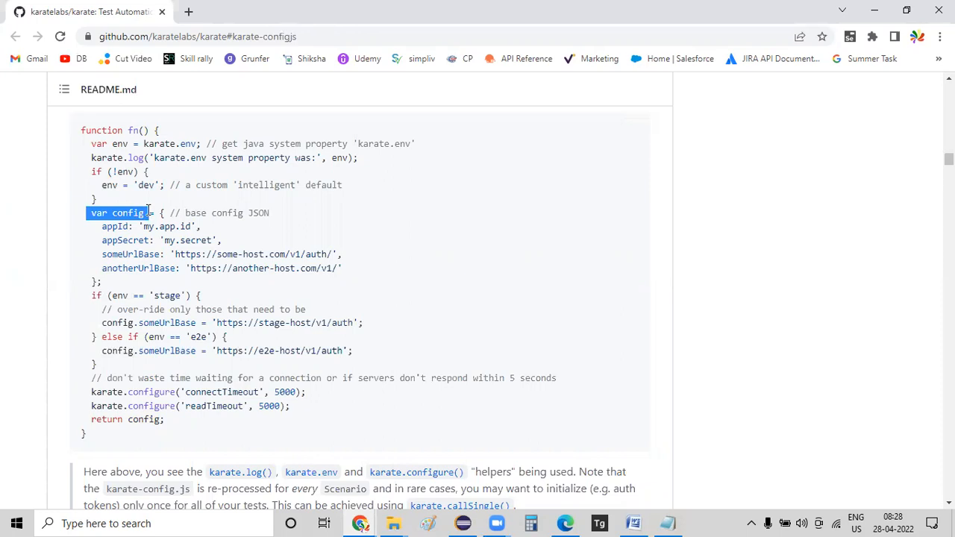
{"action": "left_click_drag", "start_coordinate": [147, 213], "coordinate": [127, 269]}
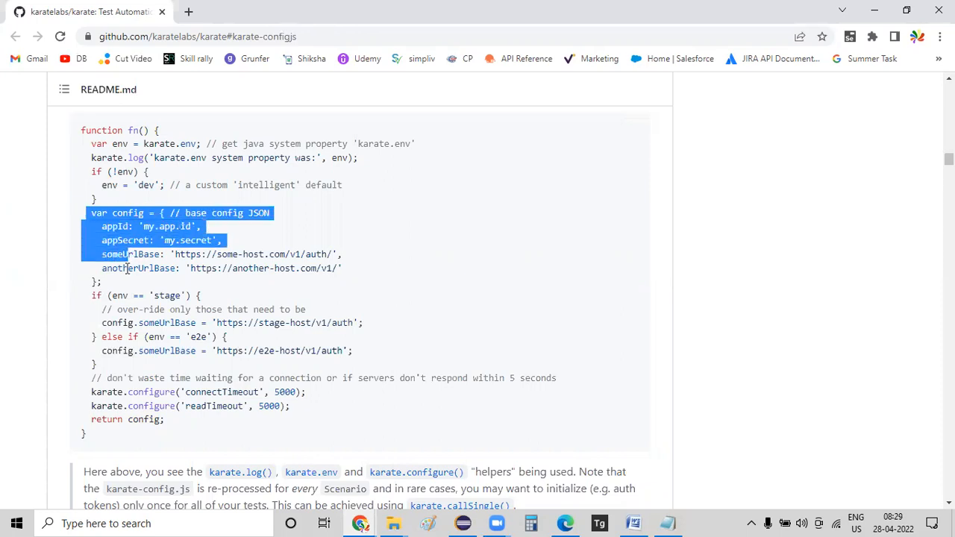
{"action": "left_click", "coordinate": [110, 286]}
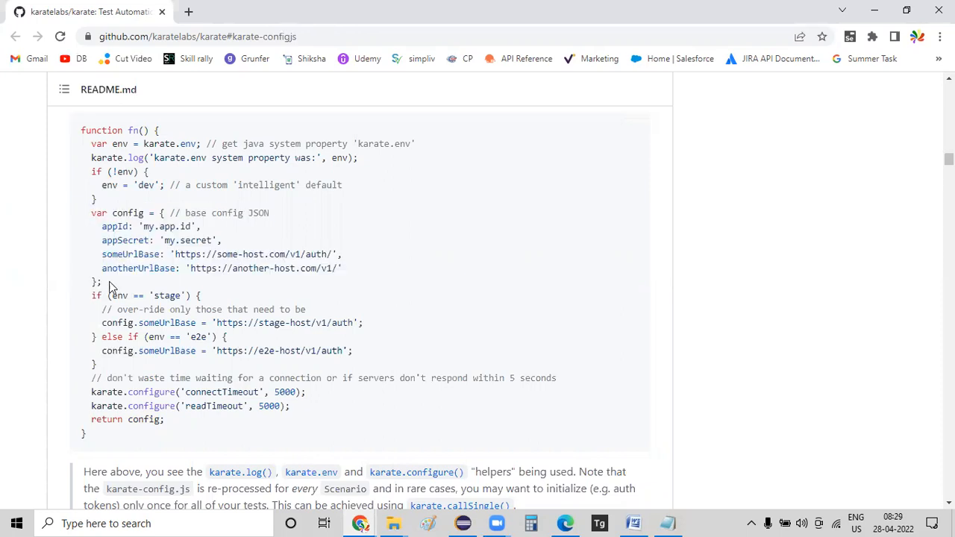
{"action": "left_click_drag", "start_coordinate": [81, 213], "coordinate": [97, 282]}
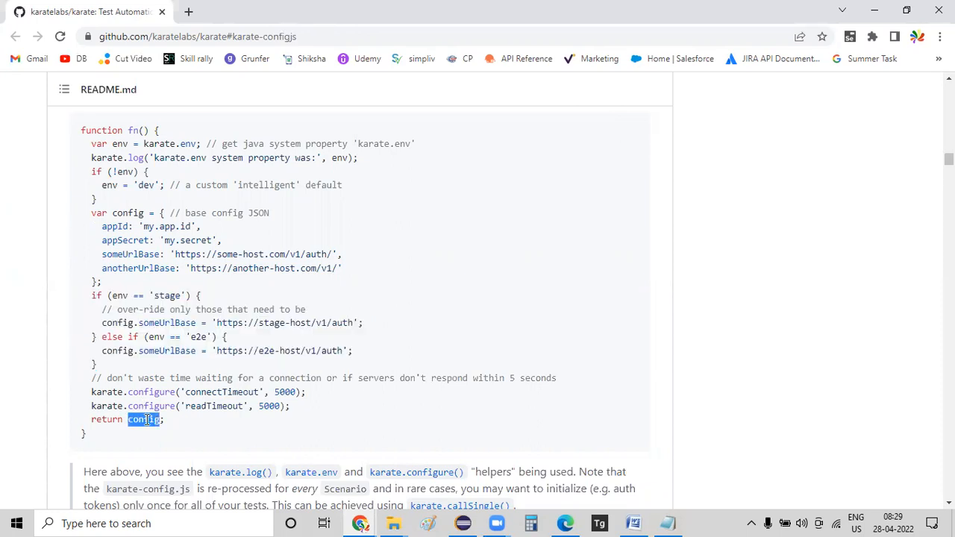
{"action": "mouse_move", "coordinate": [134, 225]}
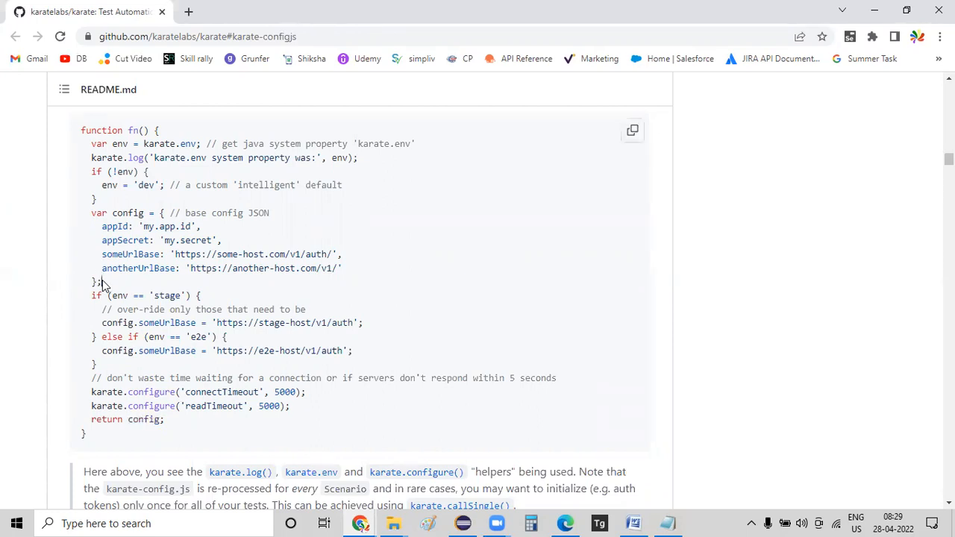
{"action": "left_click_drag", "start_coordinate": [85, 213], "coordinate": [101, 282]}
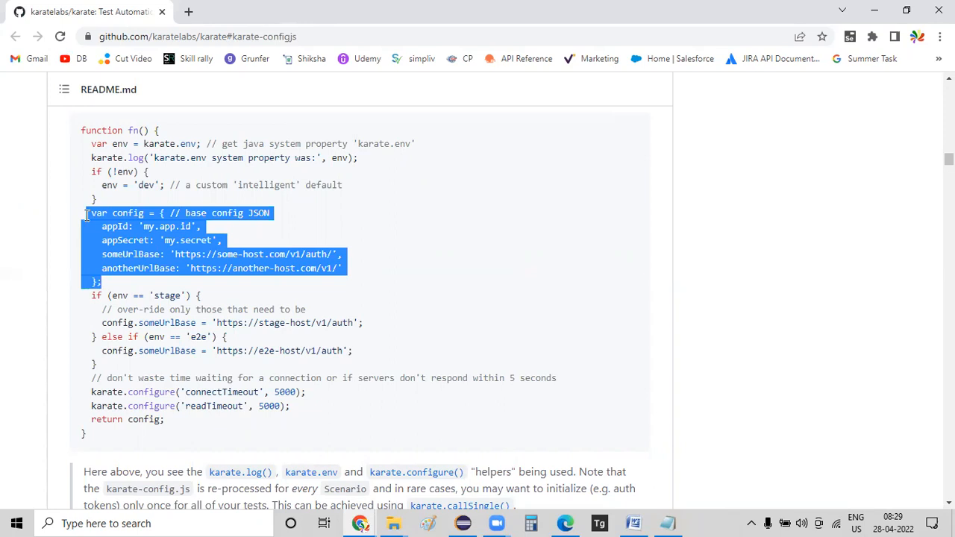
{"action": "mouse_move", "coordinate": [3, 207]}
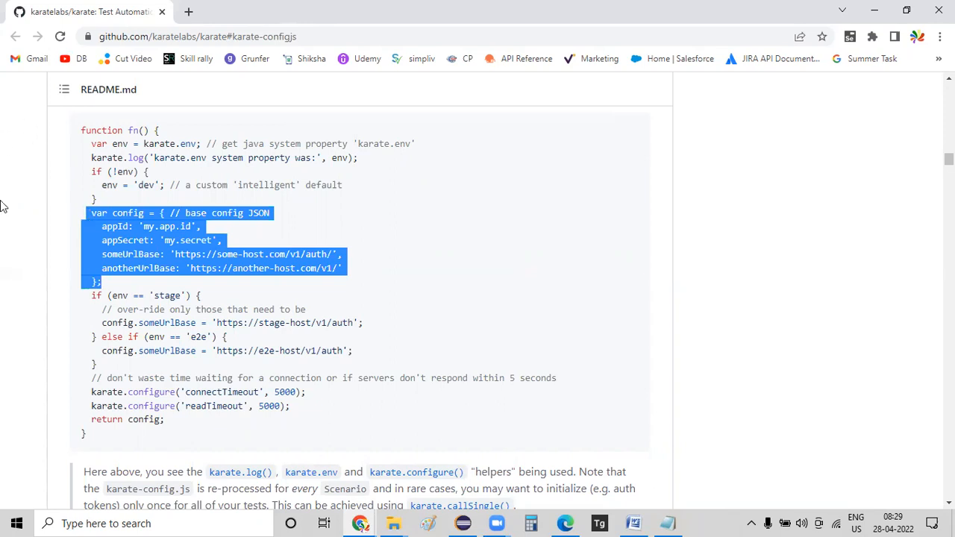
{"action": "mouse_move", "coordinate": [96, 251]}
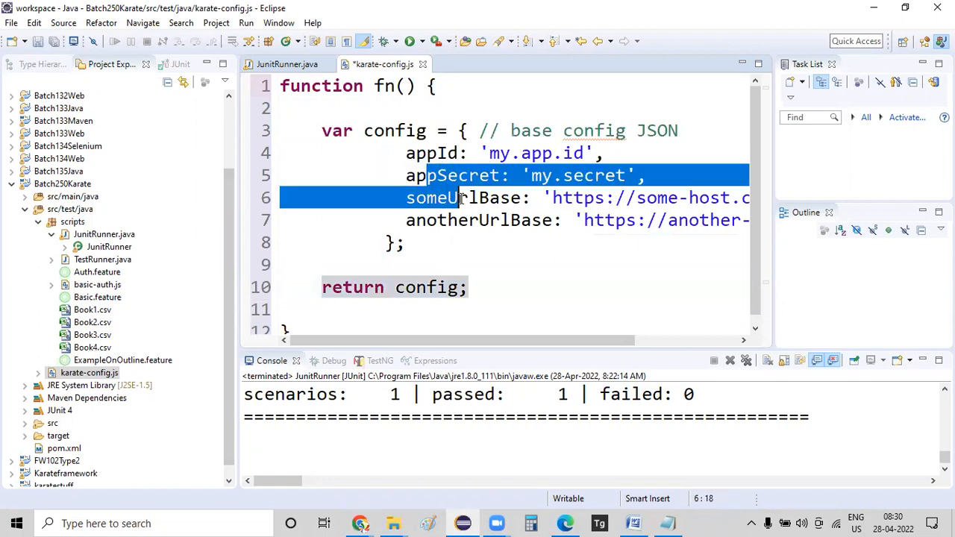
Reduce the config object to a single appBaseURL entry and save karate-config.js
{"action": "key", "text": "Delete"}
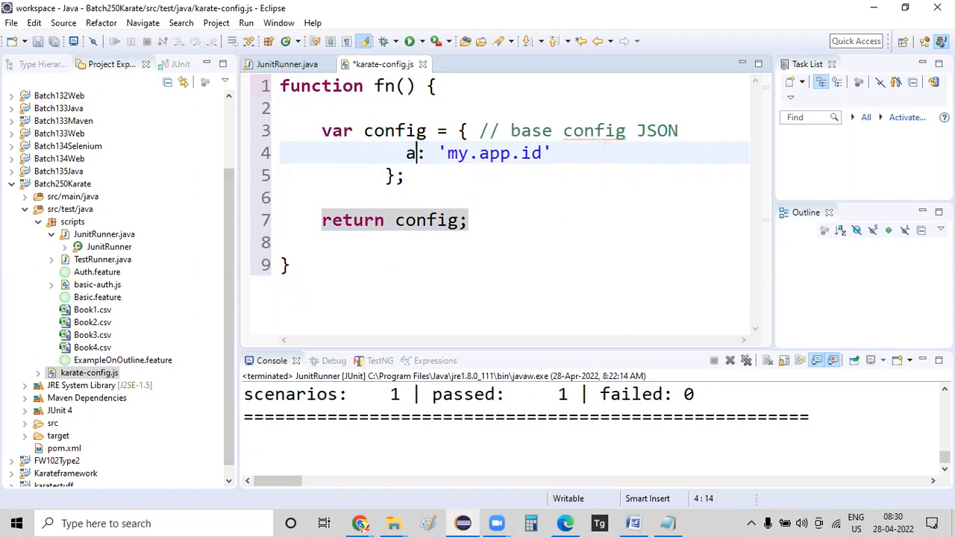
{"action": "type", "text": "ppBaseUR"}
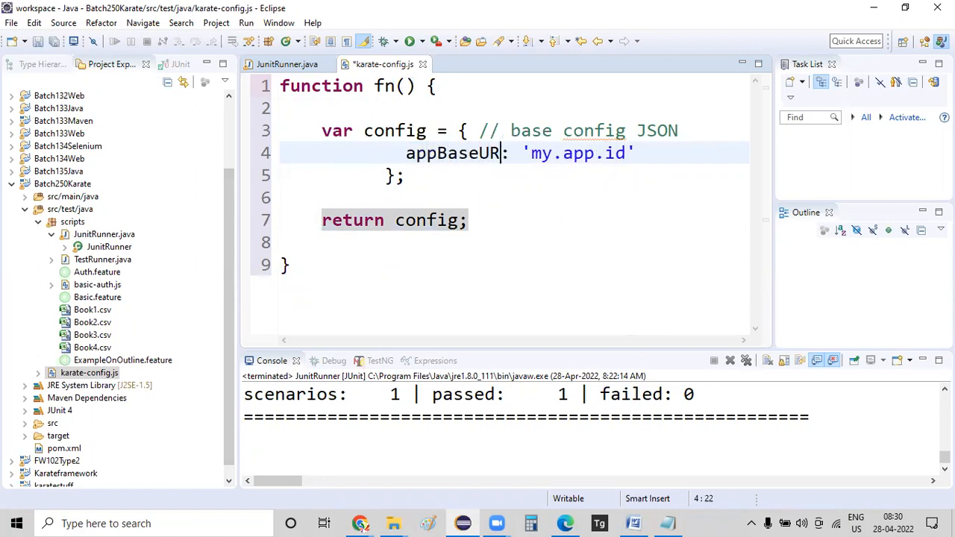
{"action": "type", "text": "L:"}
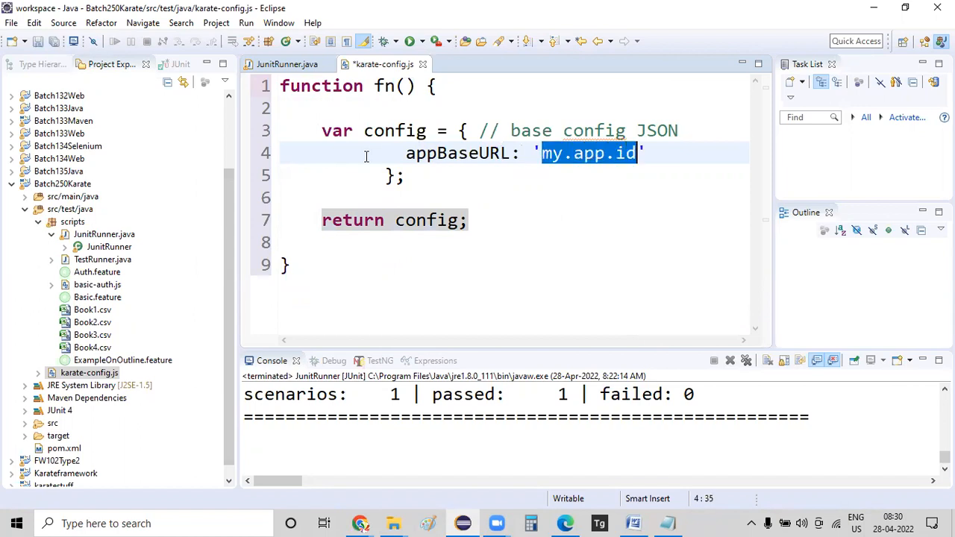
{"action": "type", "text": "="}
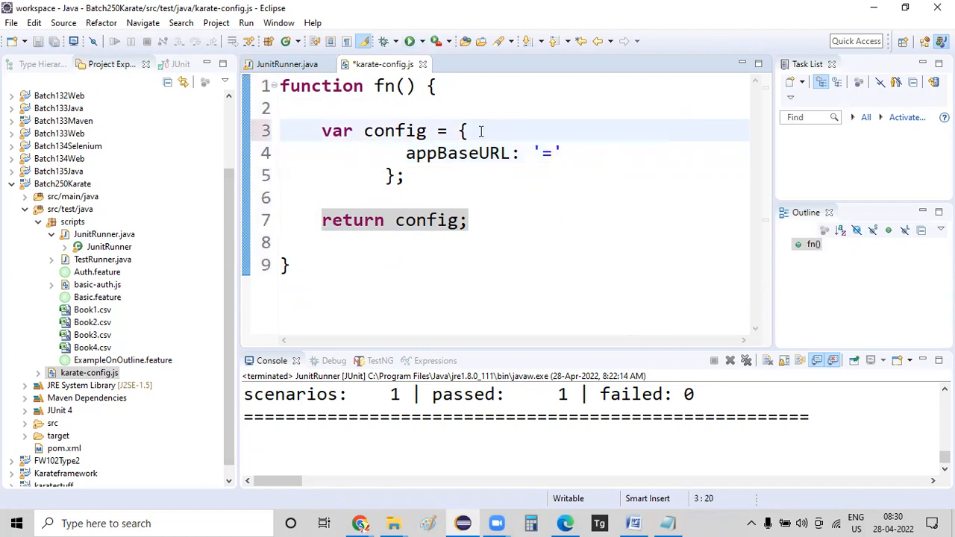
{"action": "key", "text": "ctrl+s"}
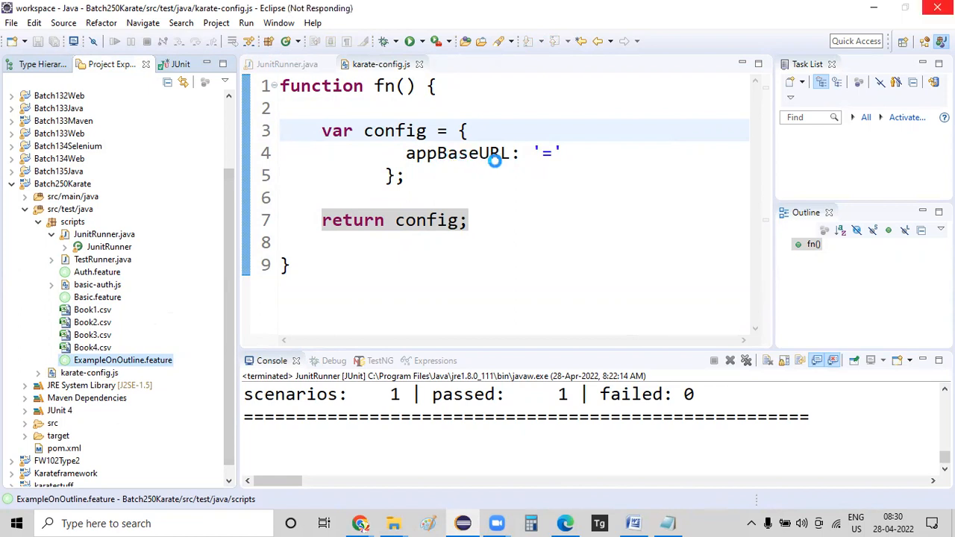
{"action": "mouse_move", "coordinate": [436, 165]}
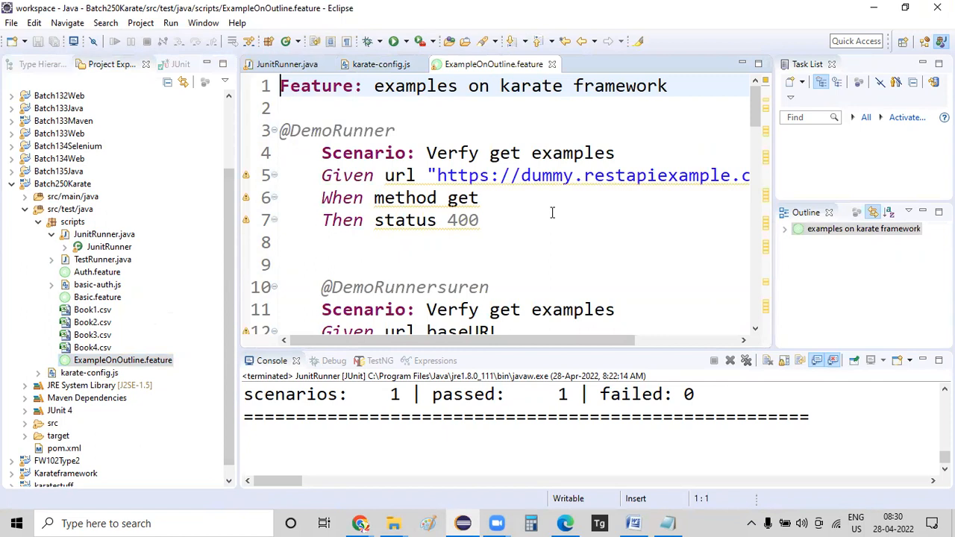
{"action": "scroll", "scroll_direction": "down", "scroll_amount": 3}
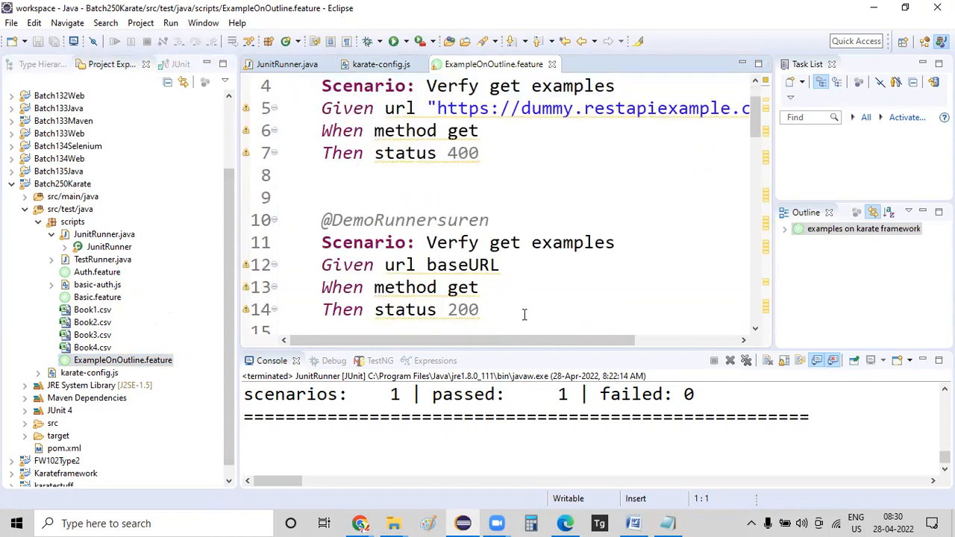
{"action": "scroll", "scroll_direction": "down", "scroll_amount": 3}
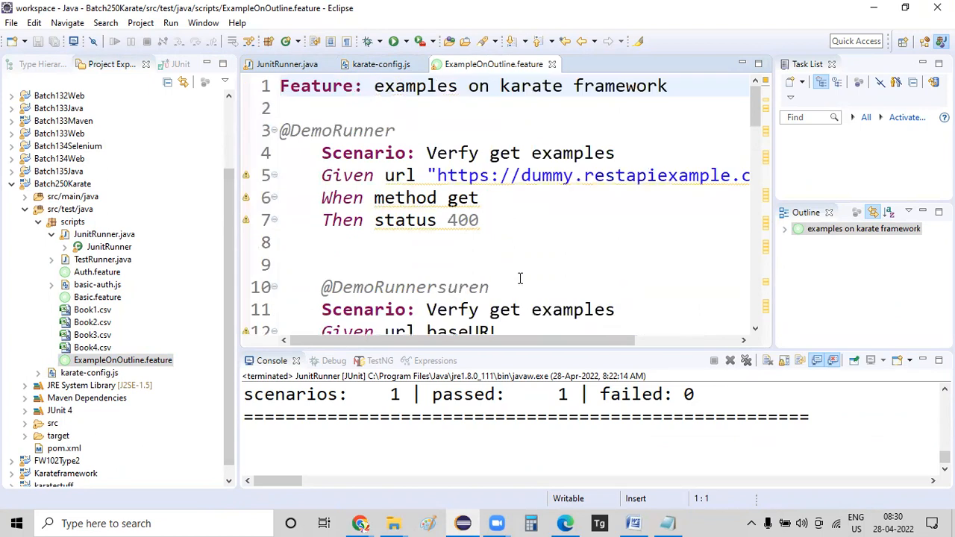
{"action": "left_click_drag", "start_coordinate": [321, 153], "coordinate": [479, 219]}
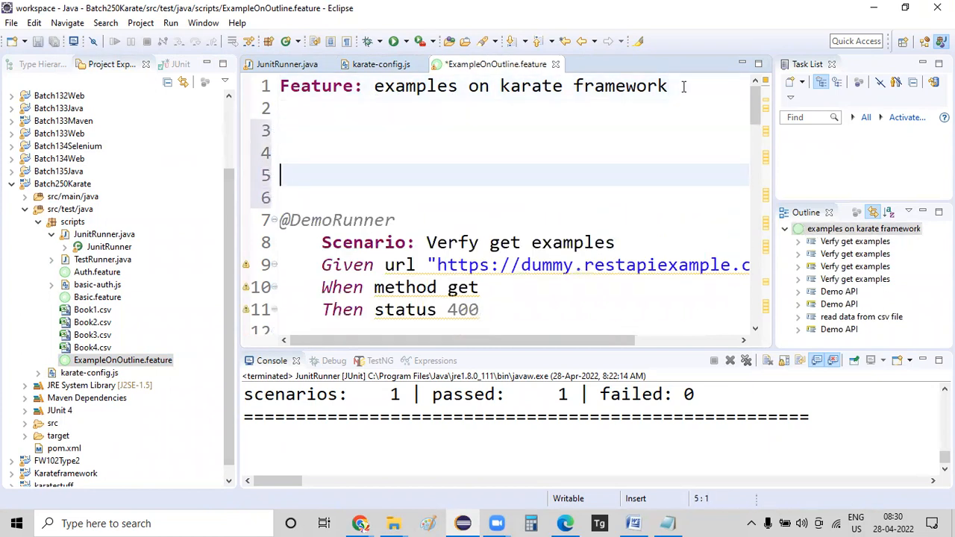
{"action": "type", "text": "@DemoRunnerSurendraJagan"}
{"action": "left_click", "coordinate": [403, 310]}
{"action": "type", "text": "2"}
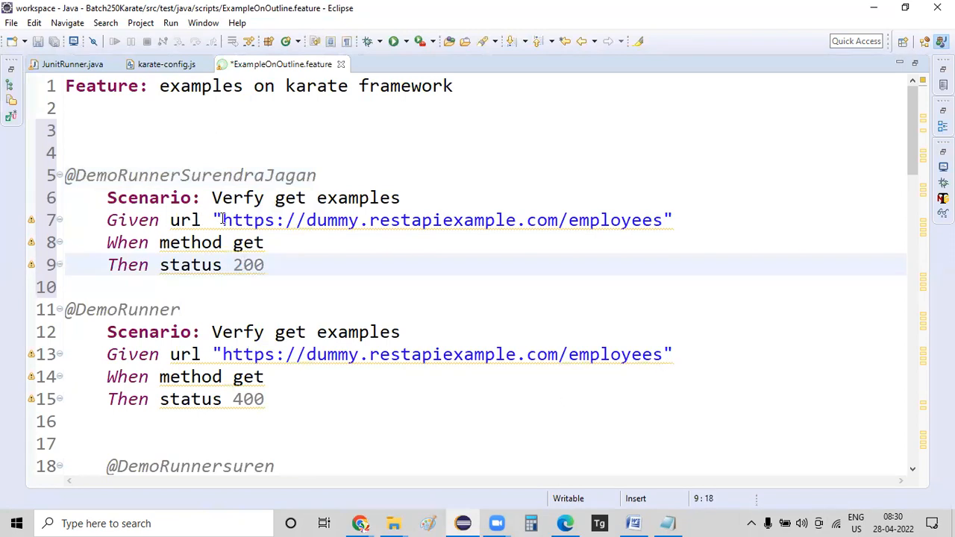
{"action": "left_click_drag", "start_coordinate": [222, 220], "coordinate": [661, 220]}
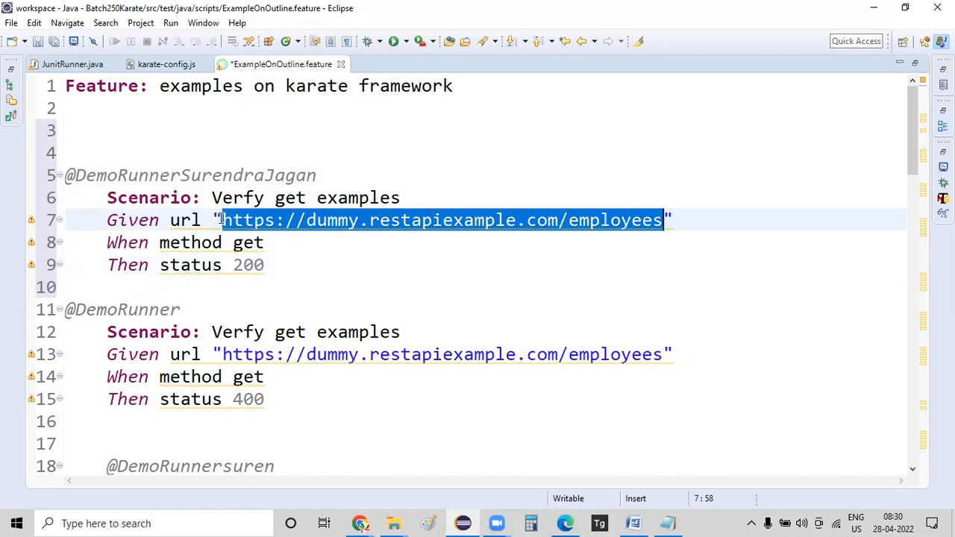
{"action": "left_click", "coordinate": [166, 64]}
{"action": "type", "text": "appBaseURL: '"}
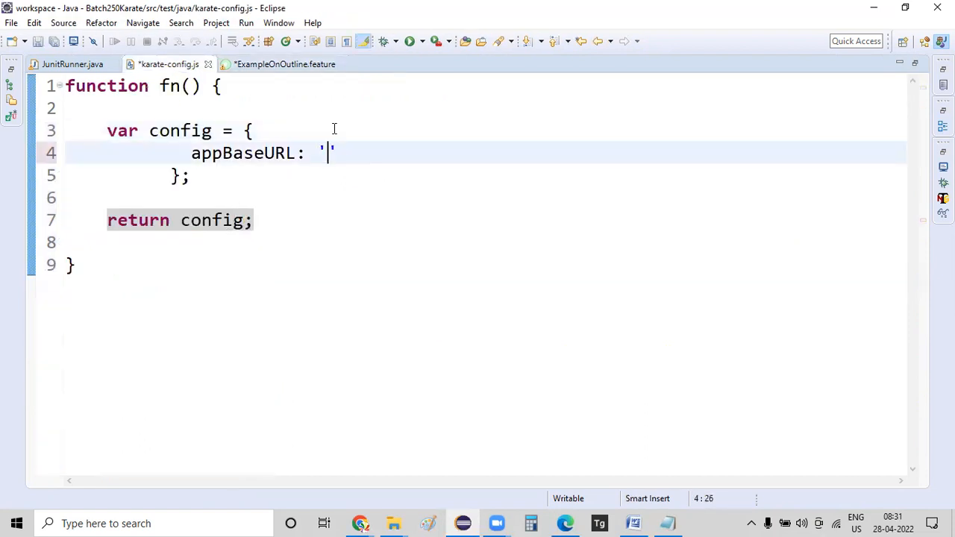
{"action": "type", "text": "https://dummy.restapiexample.com/employees"}
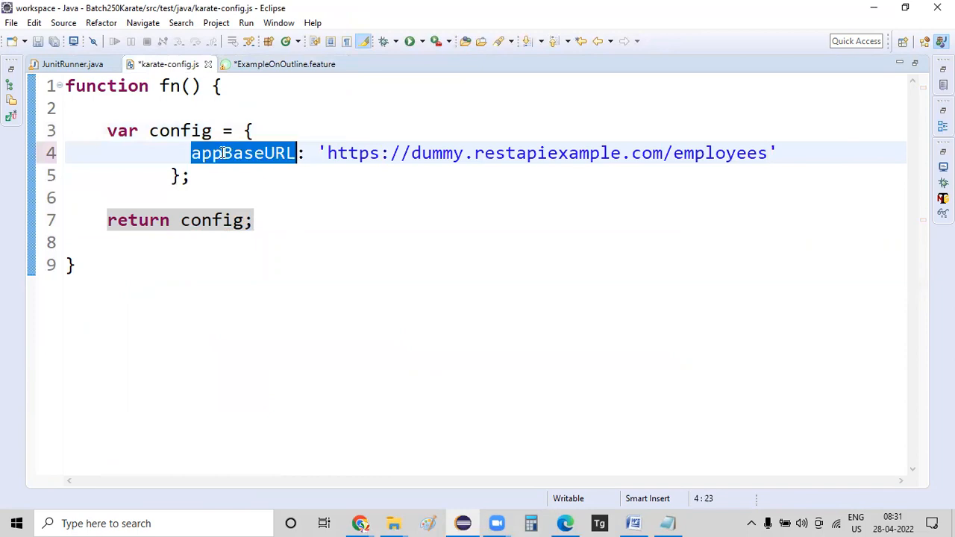
{"action": "left_click", "coordinate": [286, 64]}
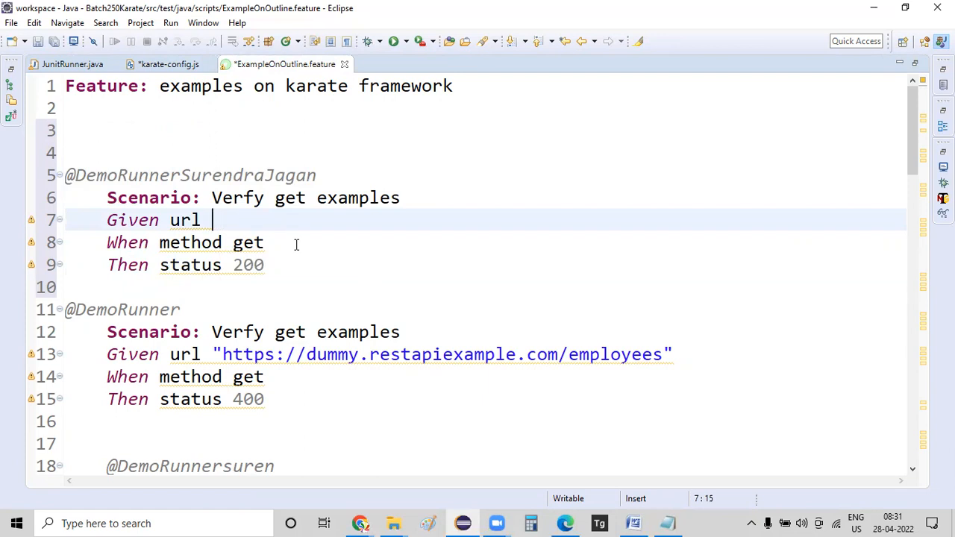
{"action": "type", "text": "appBaseURL"}
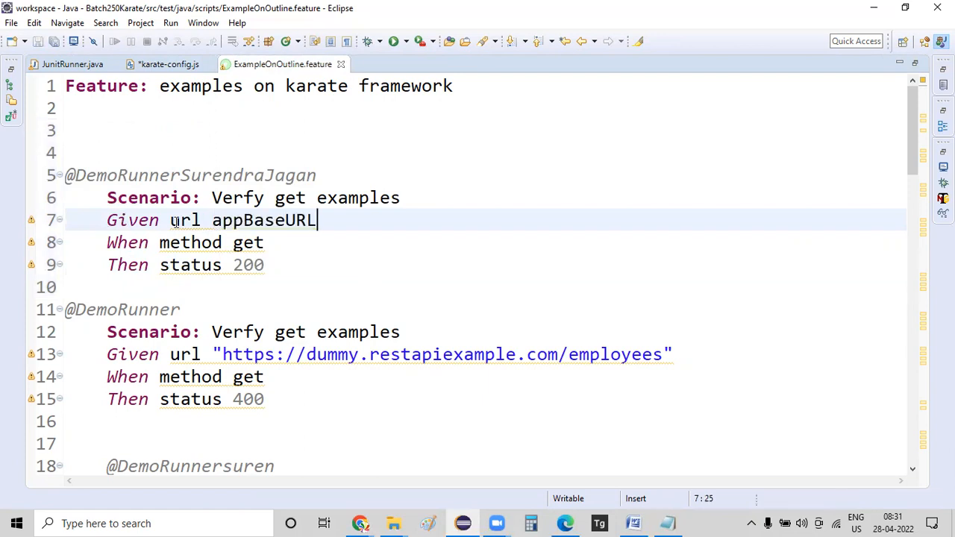
{"action": "left_click", "coordinate": [320, 175]}
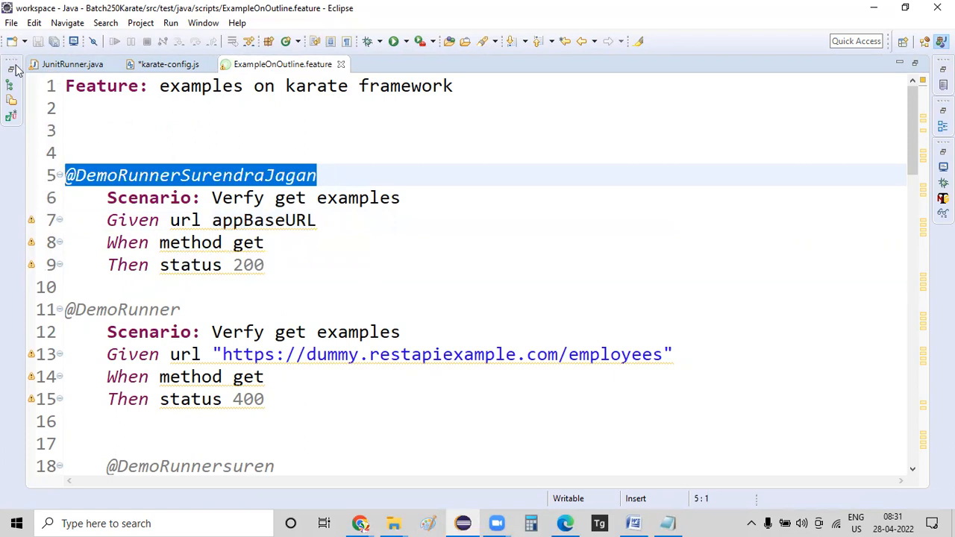
{"action": "left_click", "coordinate": [14, 68]}
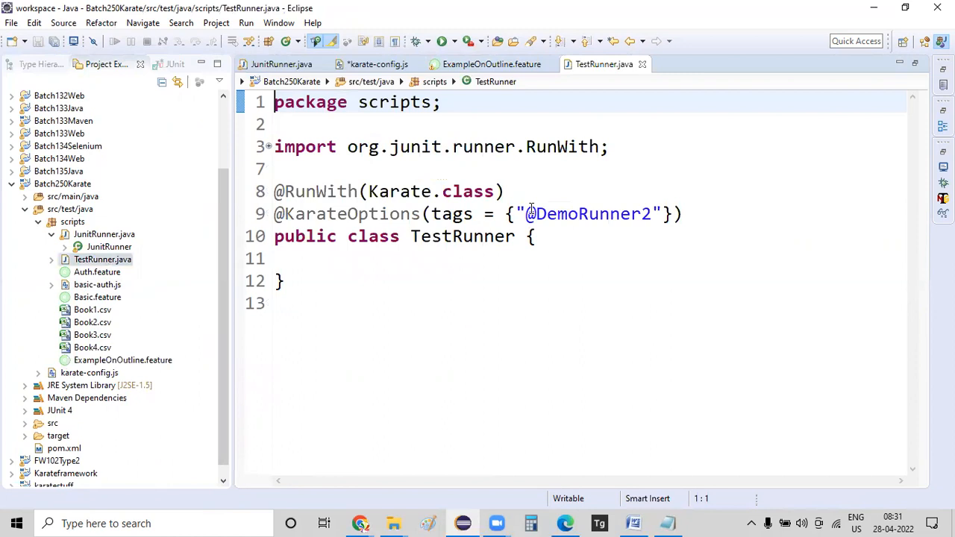
{"action": "type", "text": "SurendraJagan"}
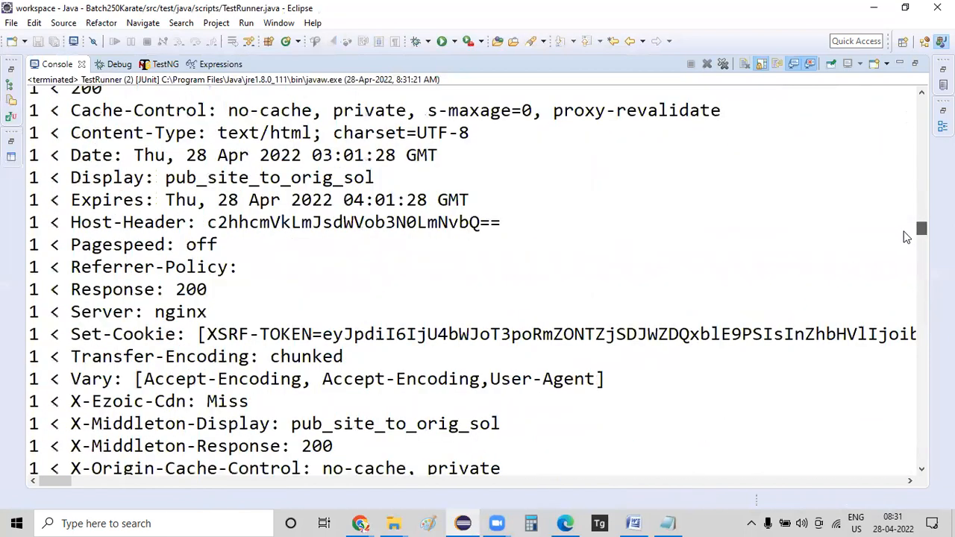
{"action": "scroll", "scroll_direction": "down", "scroll_amount": 3}
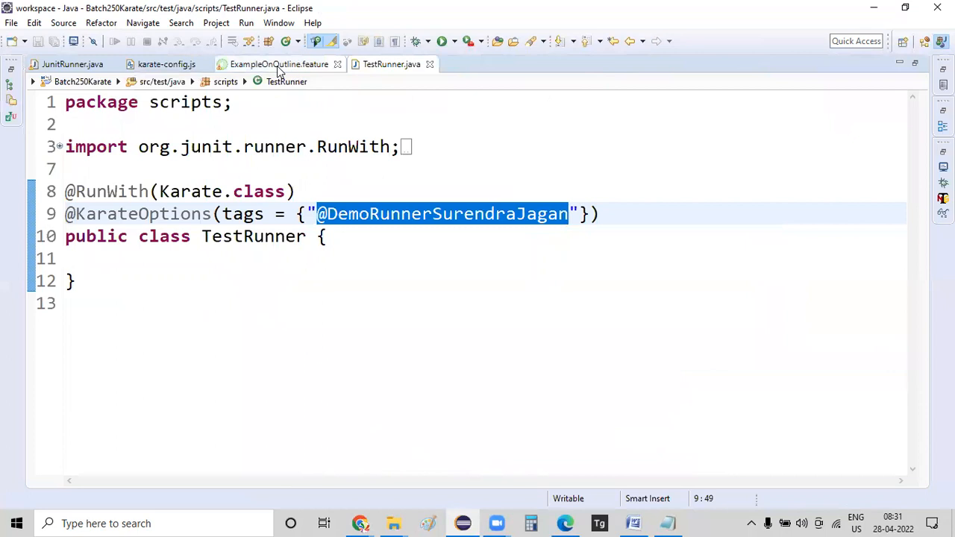
Change the expected status to 400, rerun TestRunner and scroll the console output
{"action": "left_click", "coordinate": [278, 64]}
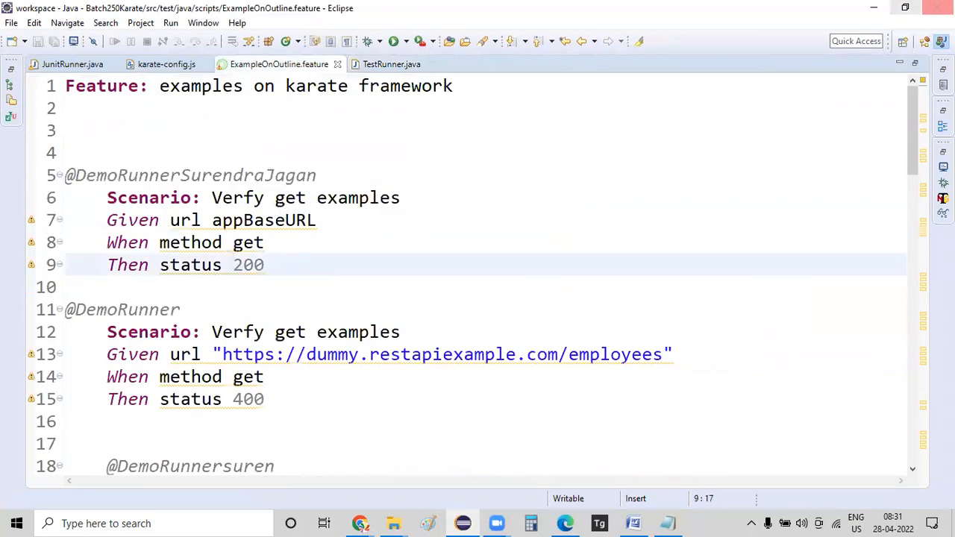
{"action": "type", "text": "400"}
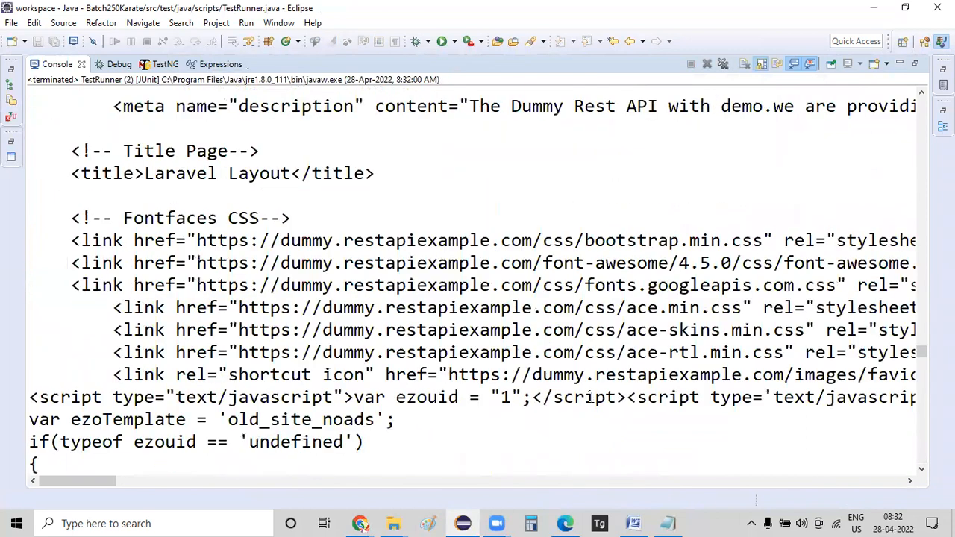
{"action": "scroll", "scroll_direction": "down", "scroll_amount": 3}
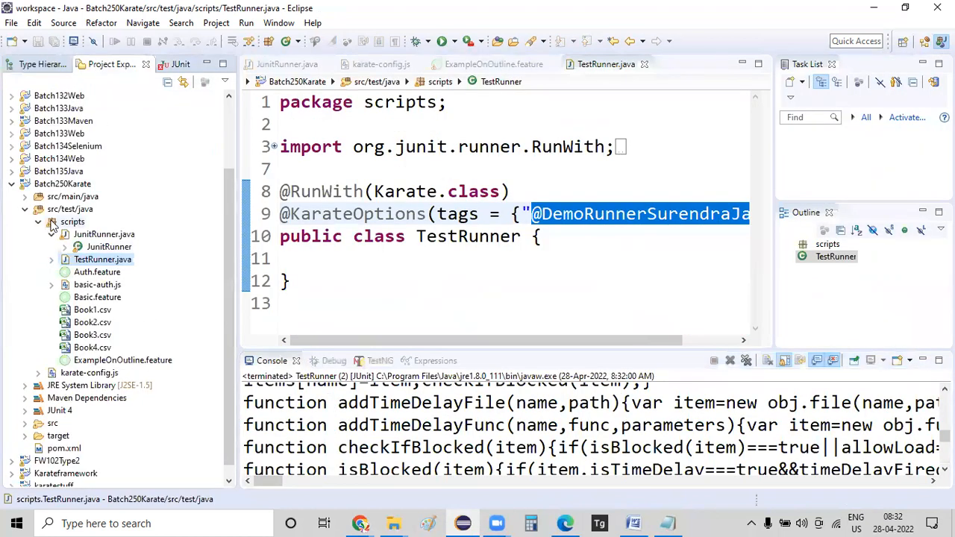
Refresh the project and bring up actions for the scripts.ExampleOnOutline.html report
{"action": "right_click", "coordinate": [102, 259]}
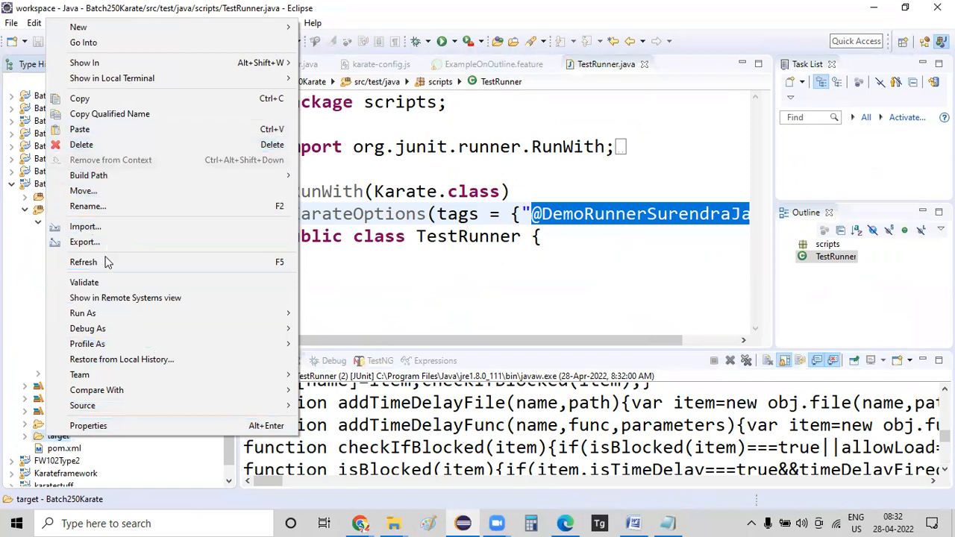
{"action": "left_click", "coordinate": [83, 262]}
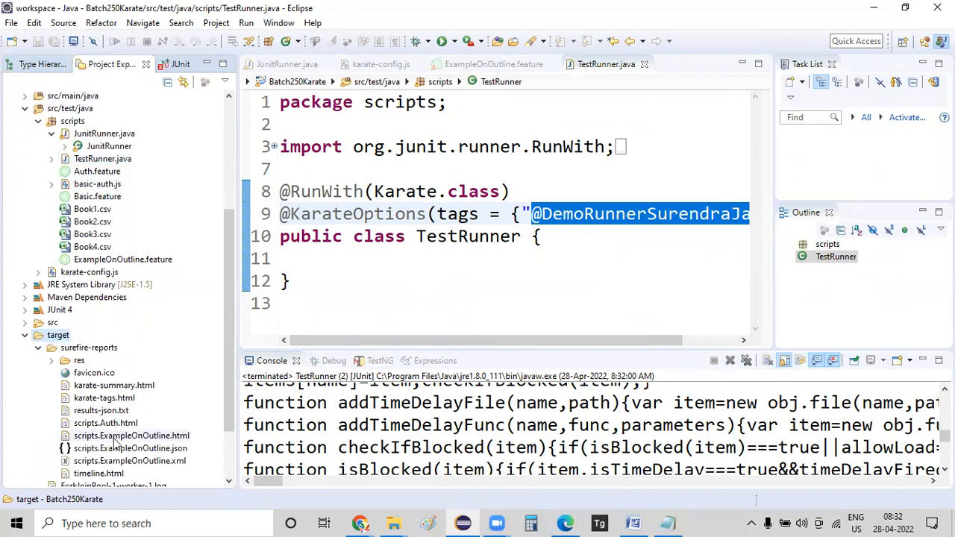
{"action": "right_click", "coordinate": [131, 435]}
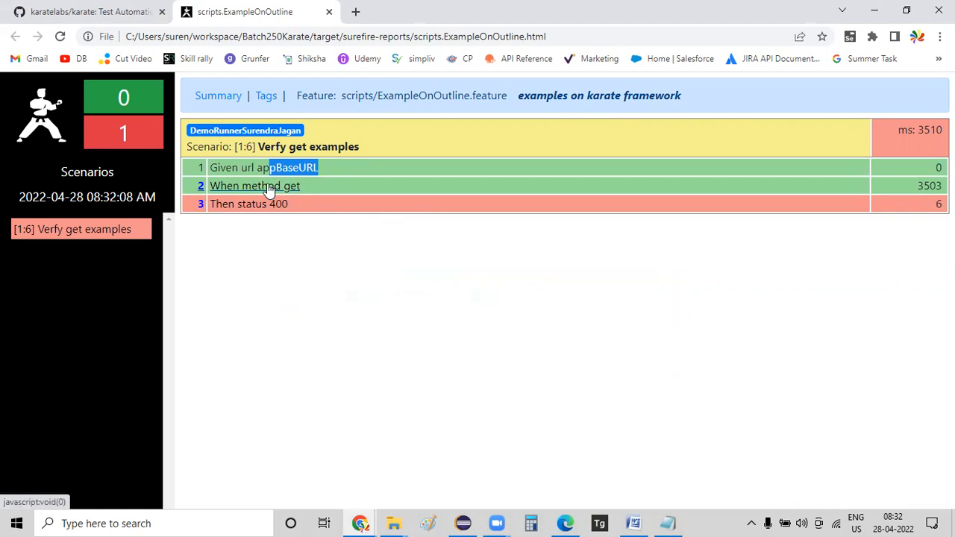
Inspect the failed GET request step in the ExampleOnOutline report
{"action": "left_click", "coordinate": [255, 185]}
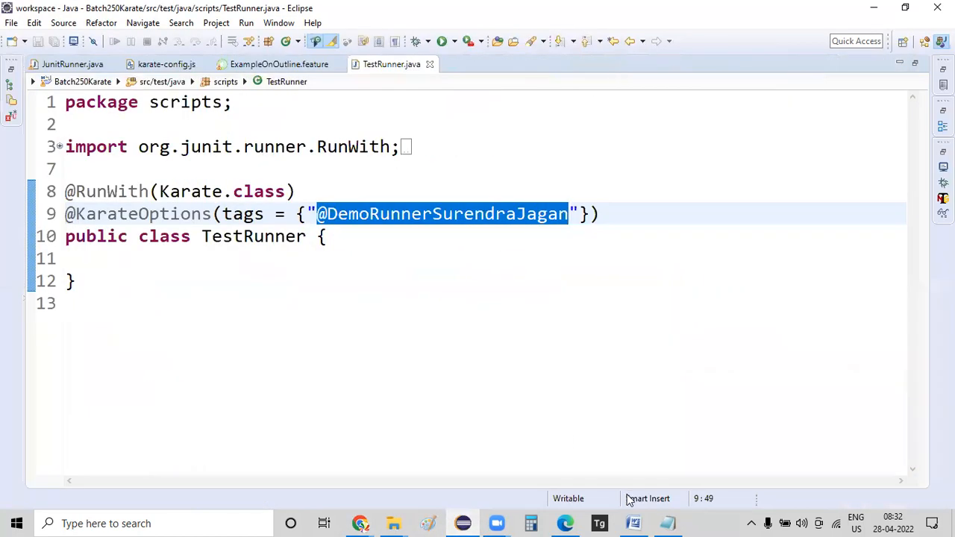
Bring the Word notes document to the front from the taskbar
{"action": "left_click", "coordinate": [633, 523]}
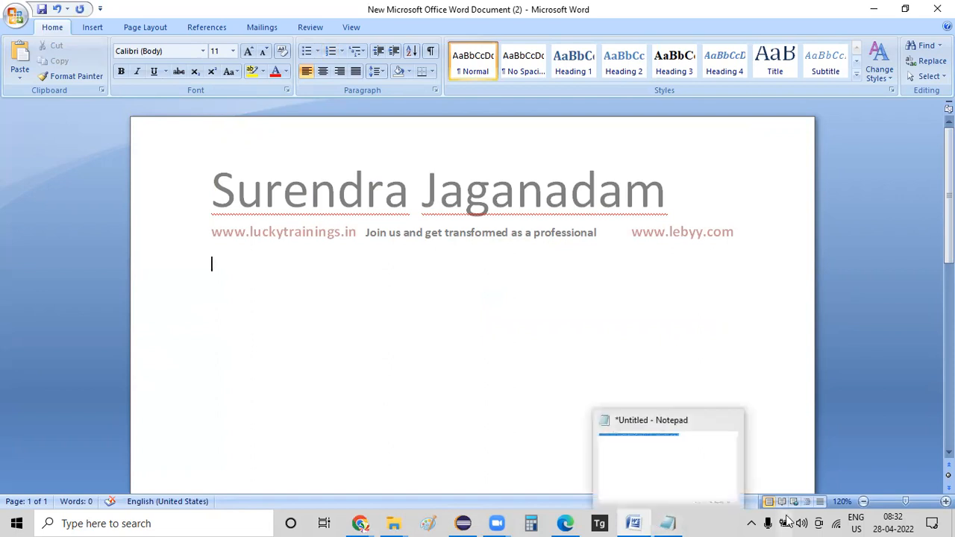
Note in Word that the karate-config file location must be specified explicitly
{"action": "type", "text": "In"}
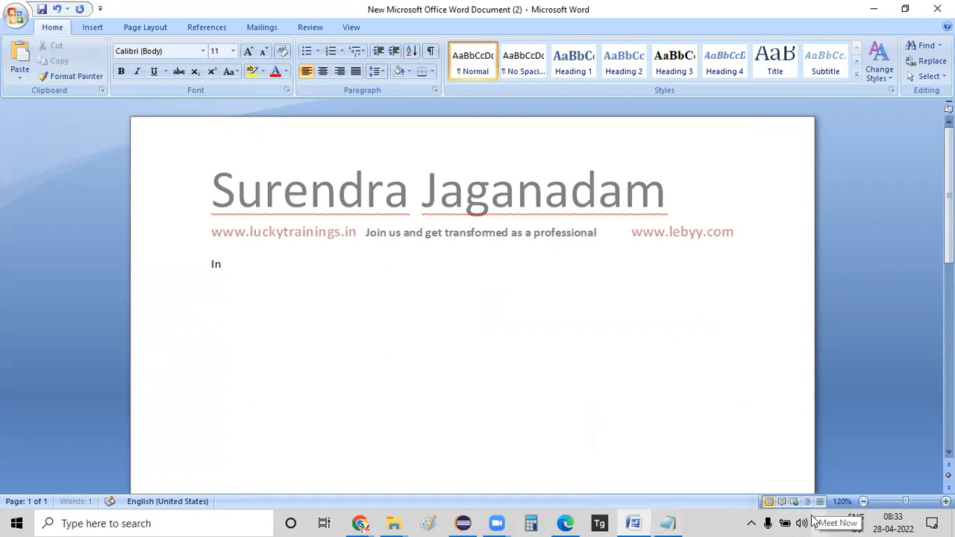
{"action": "type", "text": "such situation"}
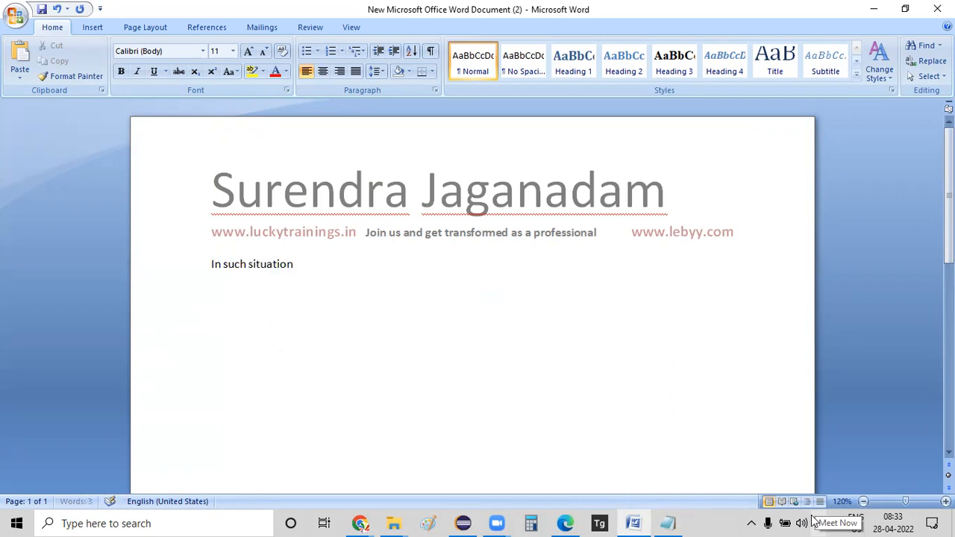
{"action": "type", "text": "explixity we need to specify the c"}
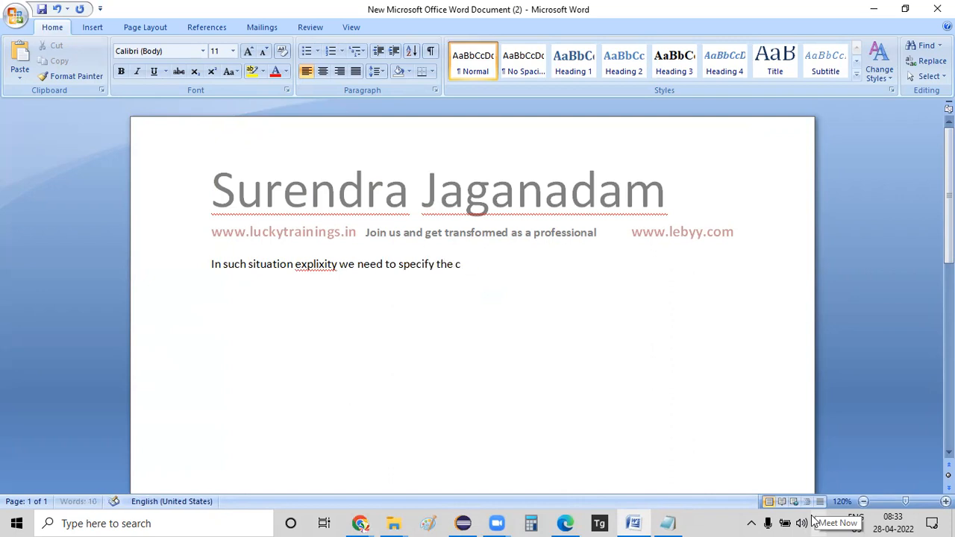
{"action": "type", "text": "karate-con"}
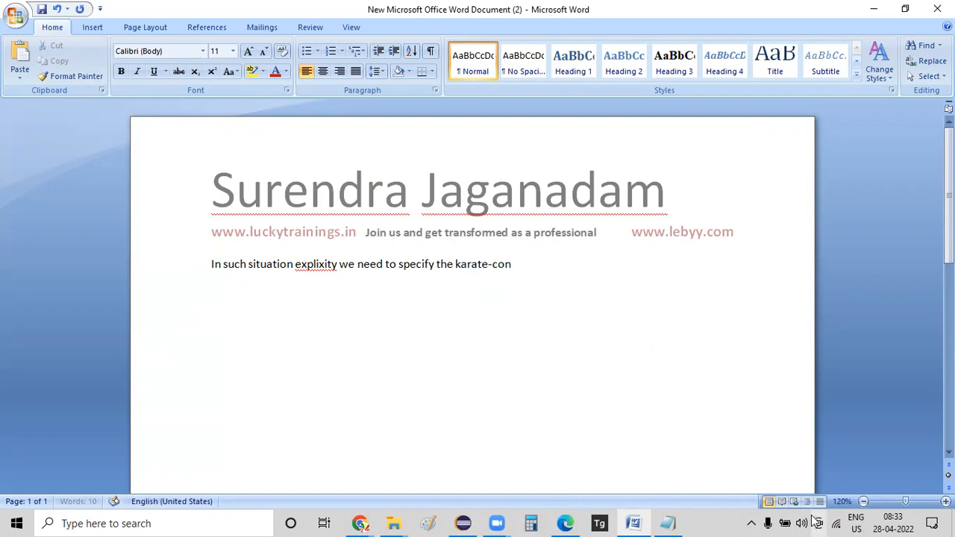
{"action": "type", "text": "fig file"}
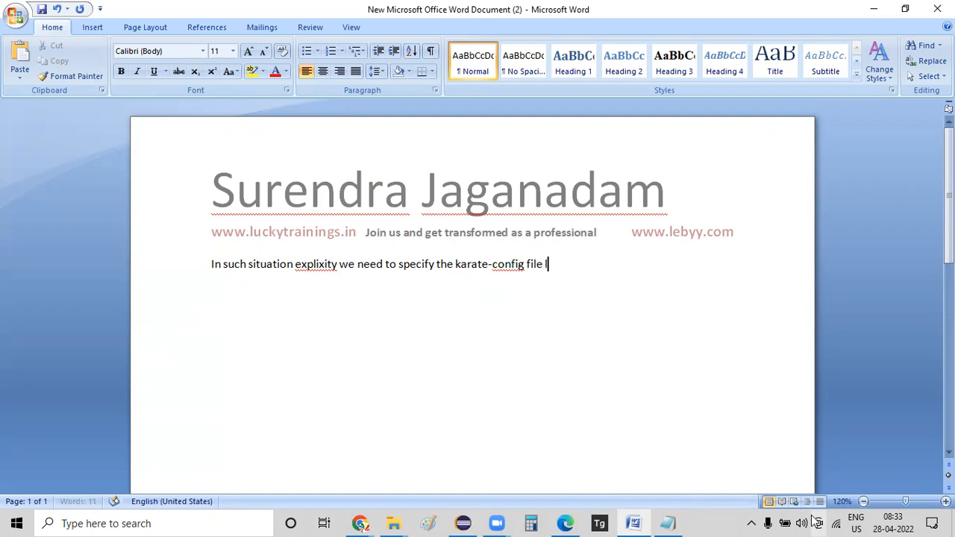
{"action": "type", "text": "location"}
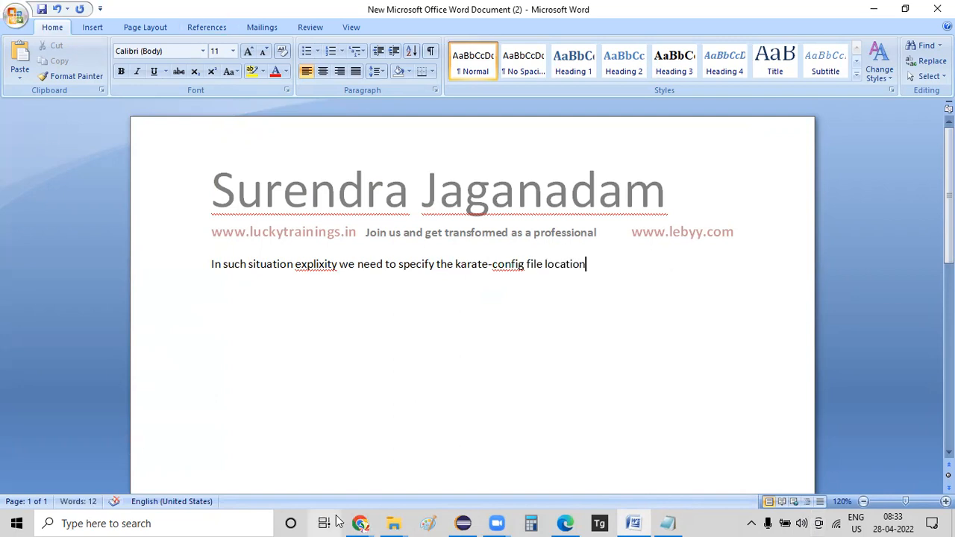
{"action": "left_click", "coordinate": [360, 523]}
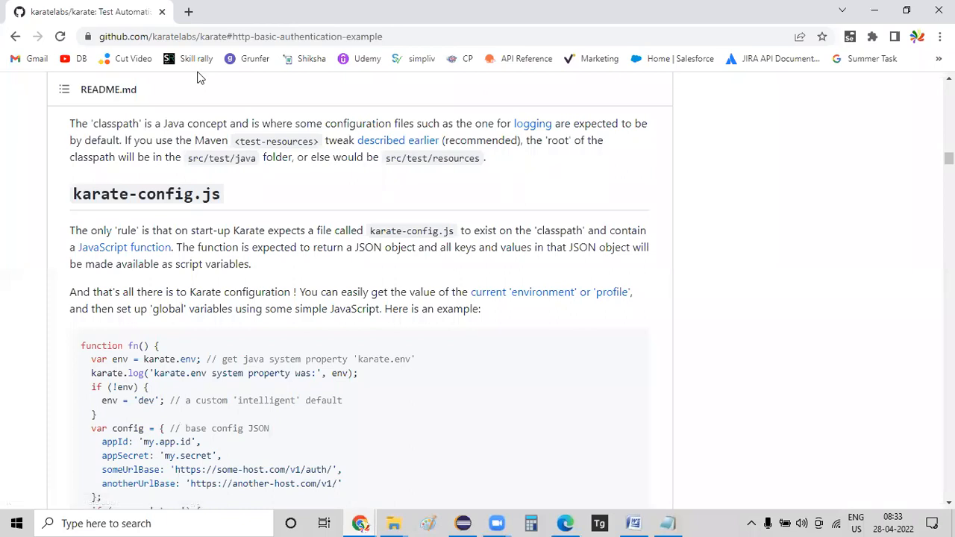
Read the Karate README from 'Switching the Environment' down to the karate.config.dir bootstrap rules
{"action": "scroll", "scroll_direction": "down", "scroll_amount": 3}
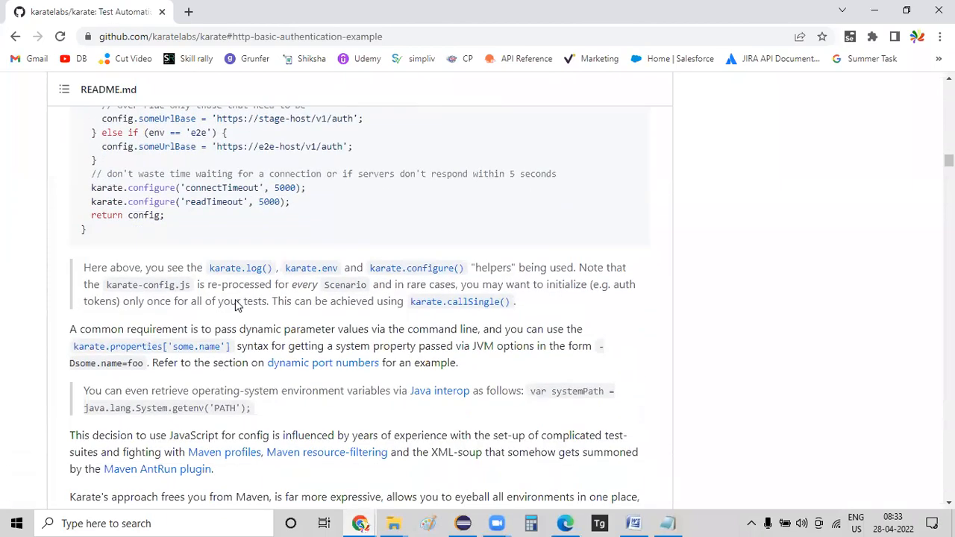
{"action": "scroll", "scroll_direction": "down", "scroll_amount": 3}
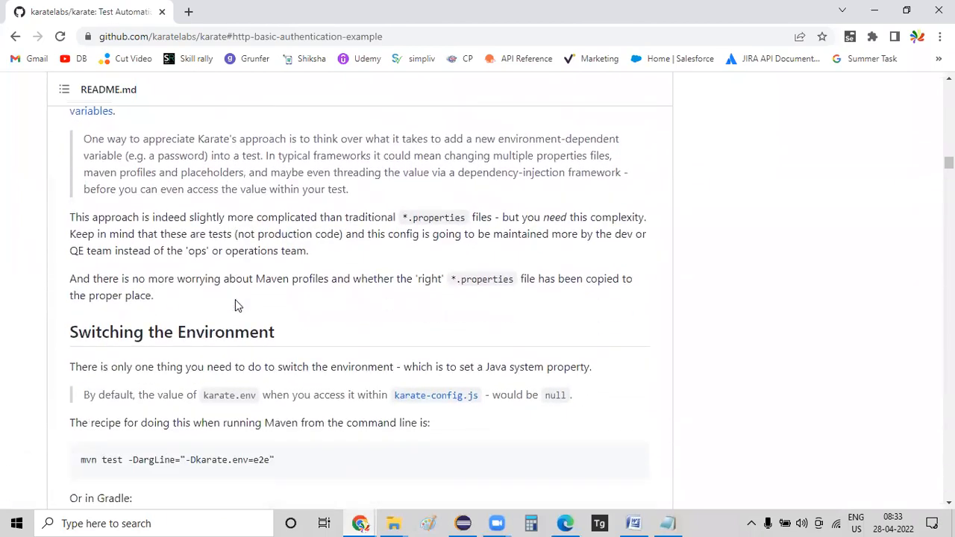
{"action": "scroll", "scroll_direction": "down", "scroll_amount": 3}
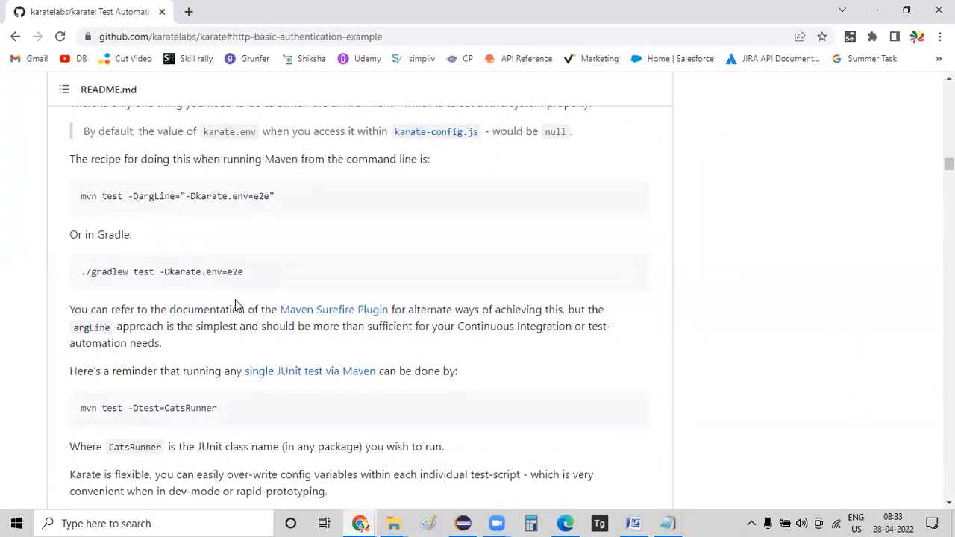
{"action": "scroll", "scroll_direction": "down", "scroll_amount": 3}
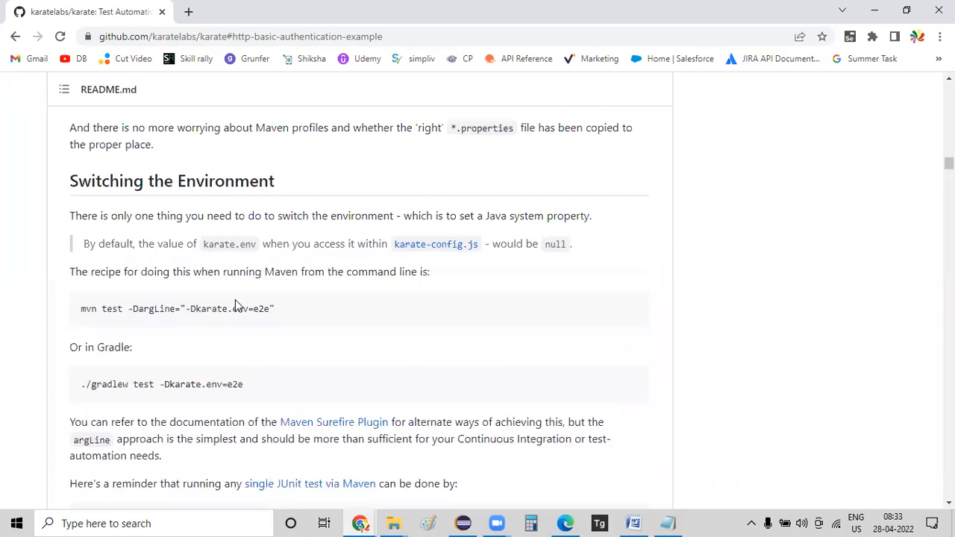
{"action": "scroll", "scroll_direction": "up", "scroll_amount": 3}
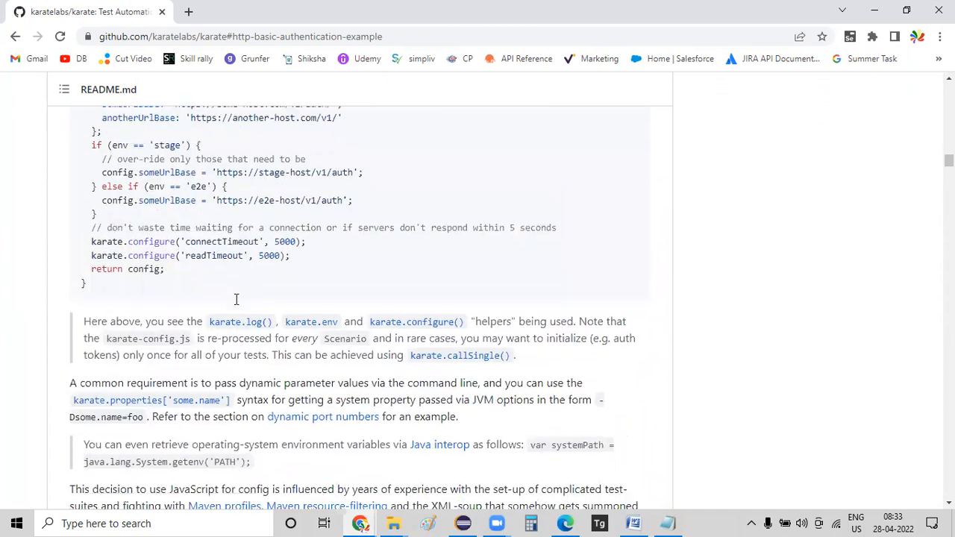
{"action": "scroll", "scroll_direction": "down", "scroll_amount": 3}
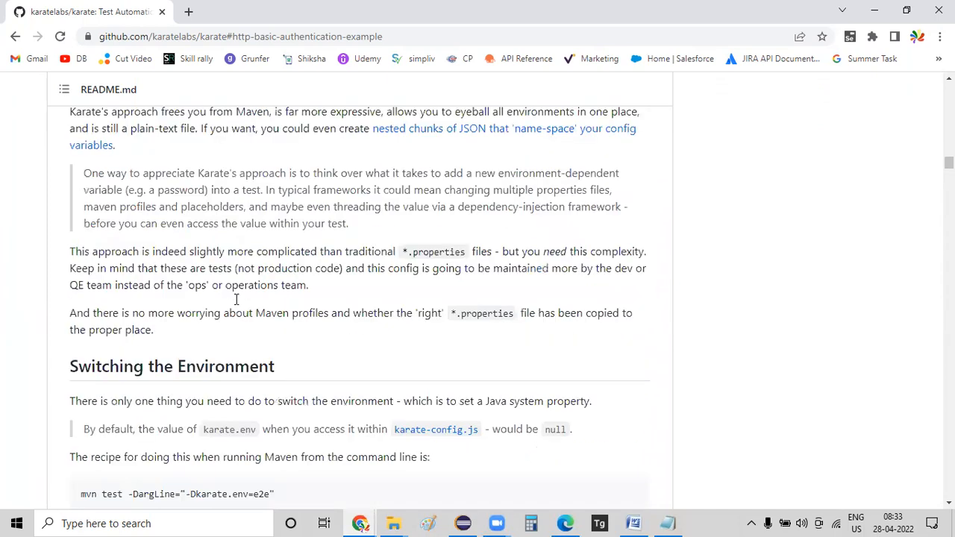
{"action": "scroll", "scroll_direction": "down", "scroll_amount": 3}
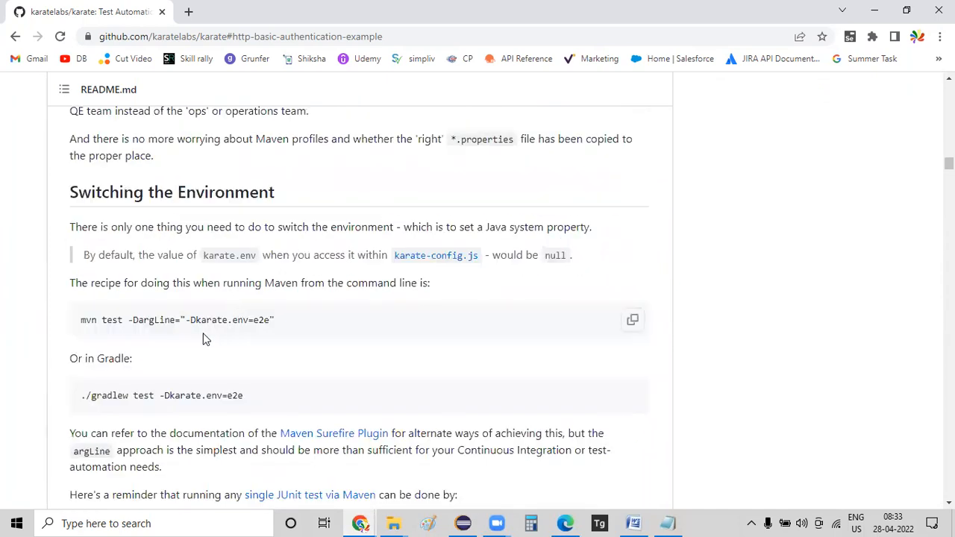
{"action": "scroll", "scroll_direction": "down", "scroll_amount": 3}
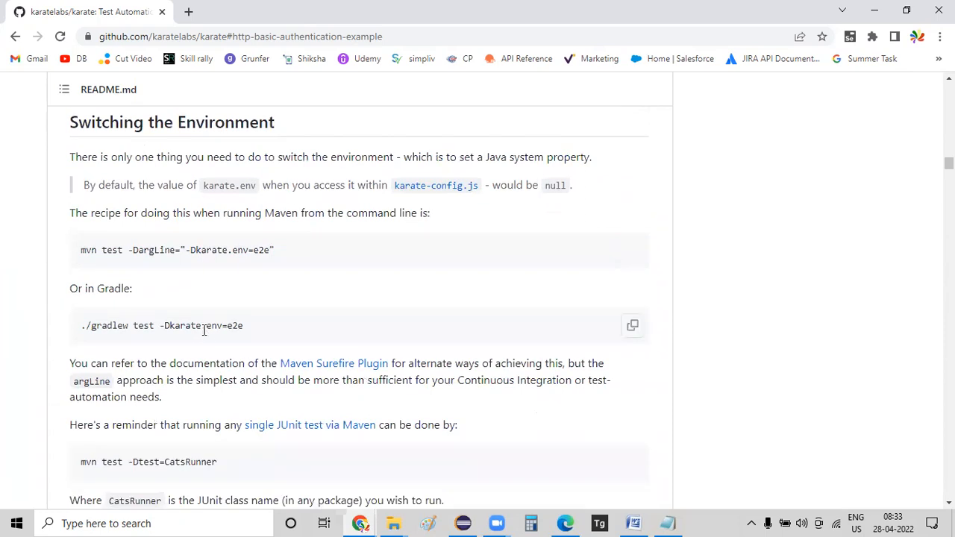
{"action": "scroll", "scroll_direction": "down", "scroll_amount": 3}
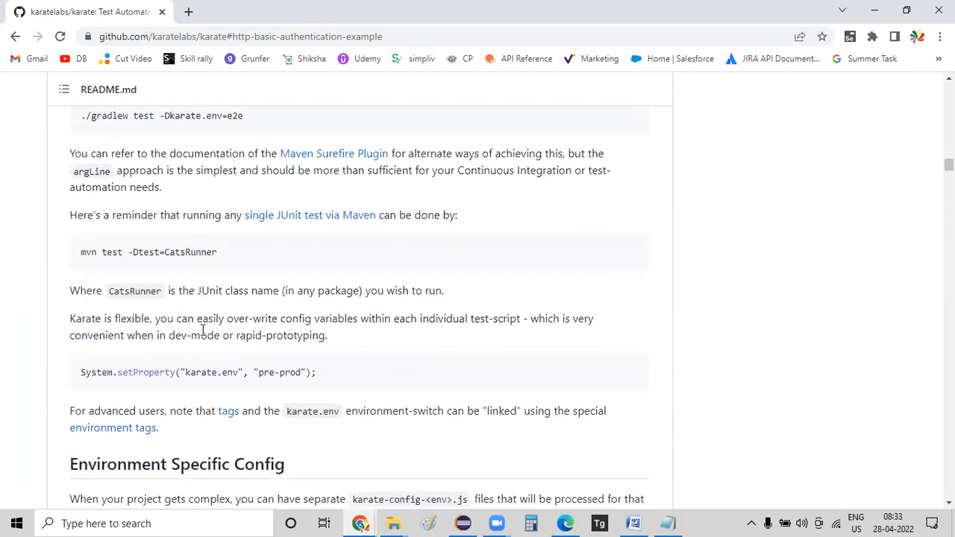
{"action": "scroll", "scroll_direction": "down", "scroll_amount": 3}
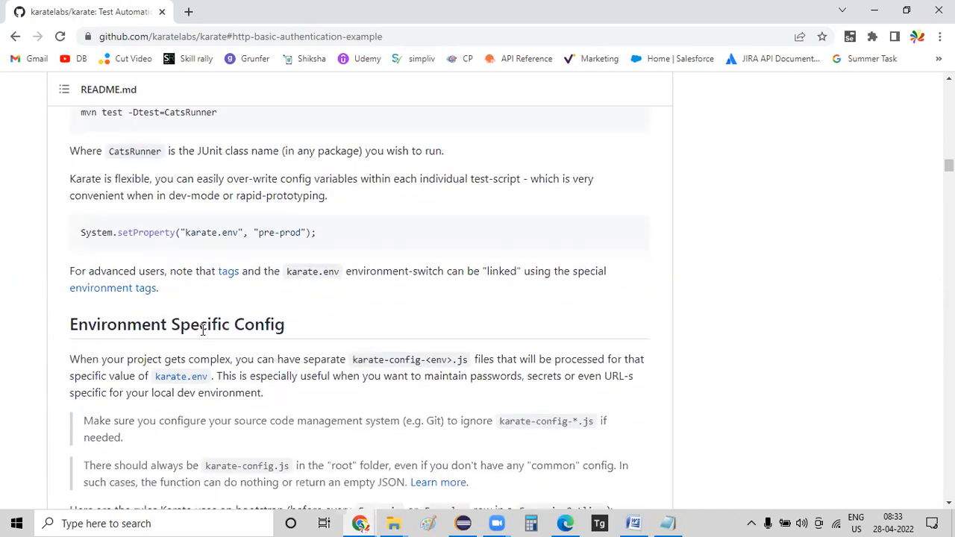
{"action": "scroll", "scroll_direction": "down", "scroll_amount": 3}
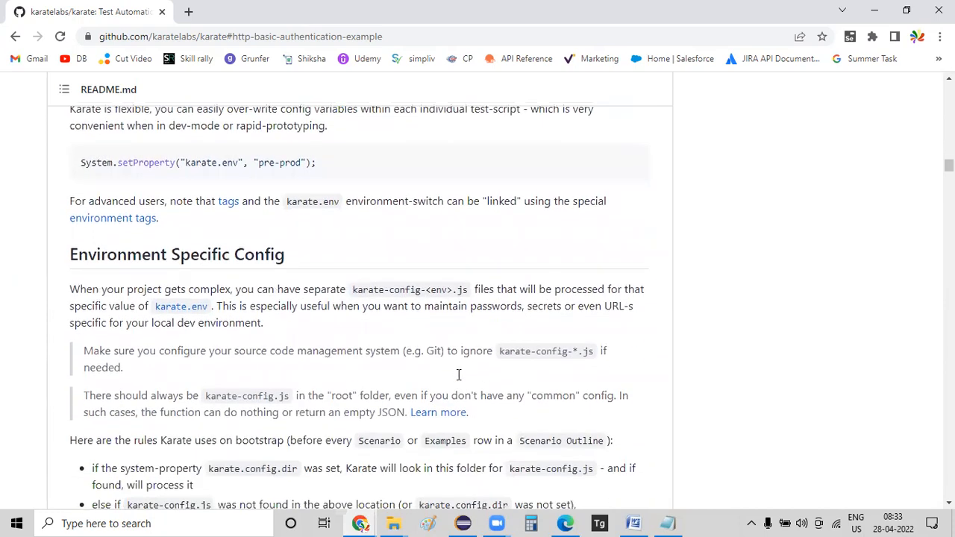
{"action": "scroll", "scroll_direction": "down", "scroll_amount": 3}
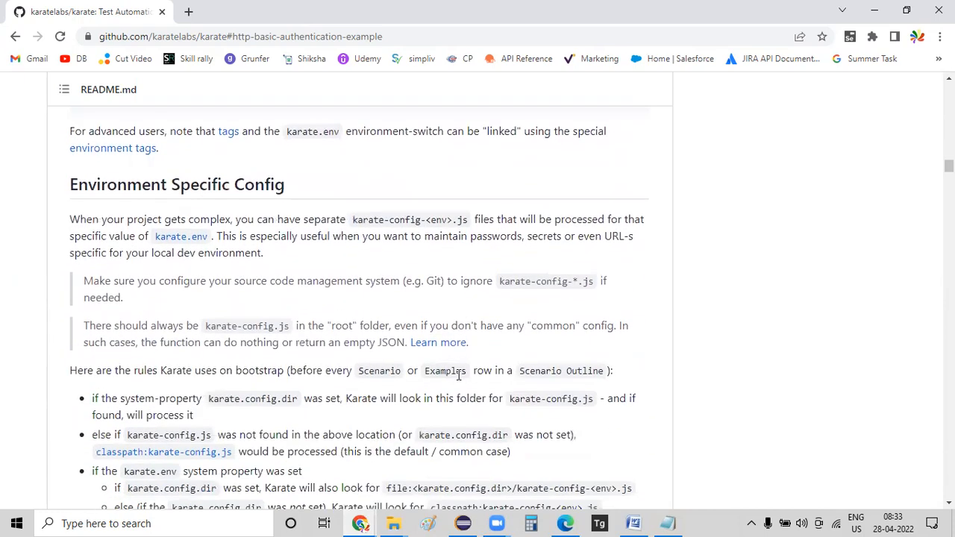
{"action": "double_click", "coordinate": [225, 397]}
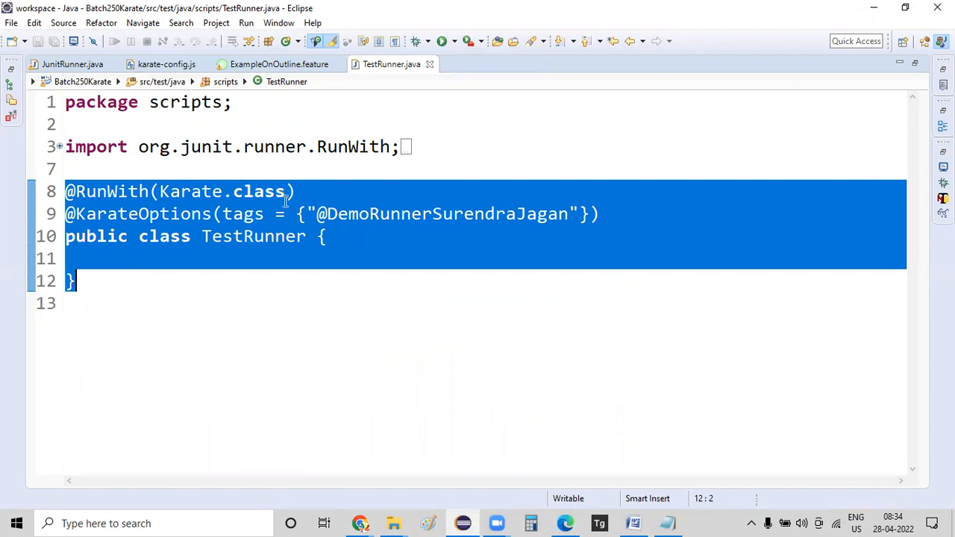
{"action": "mouse_move", "coordinate": [305, 367]}
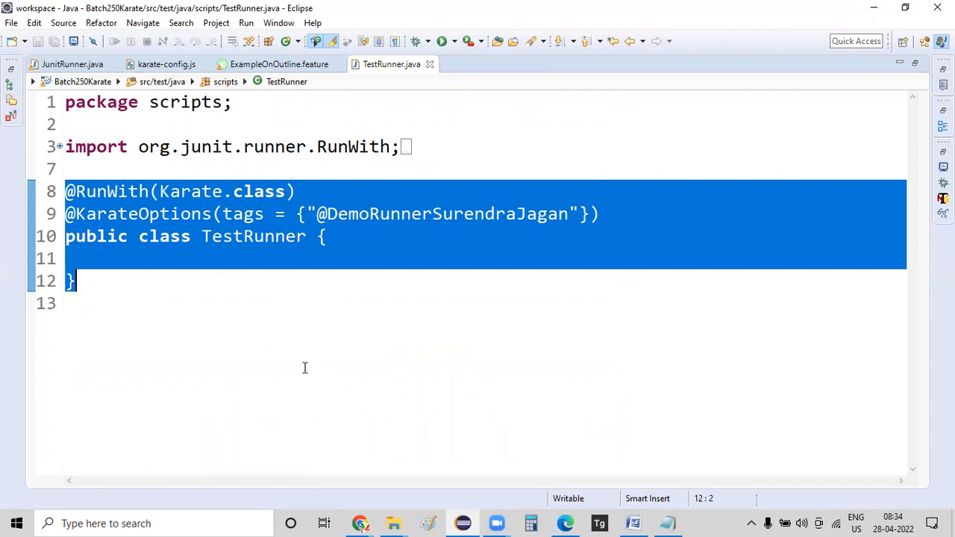
Review TestRunner.java and karate-config.js, then bring JunitRunner.java to the front
{"action": "left_click", "coordinate": [166, 64]}
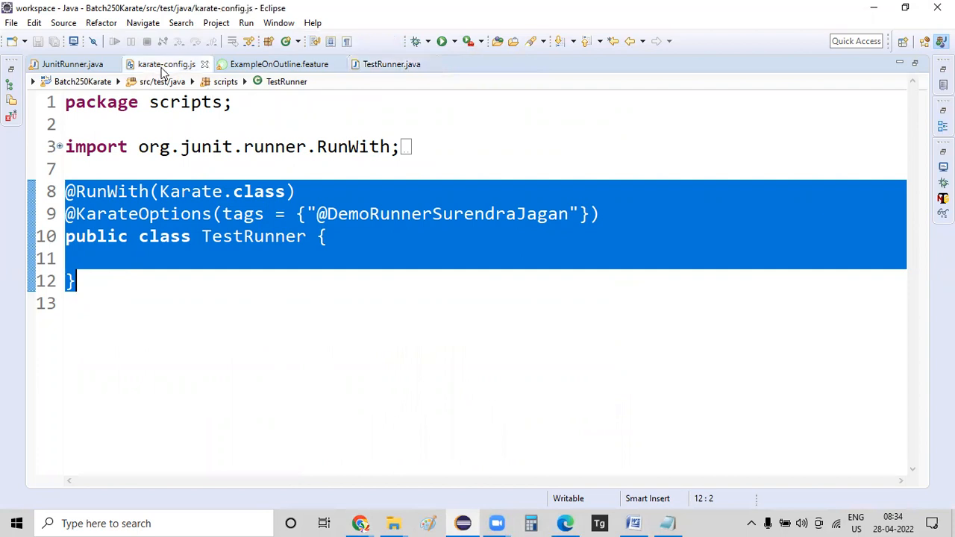
{"action": "left_click", "coordinate": [278, 63]}
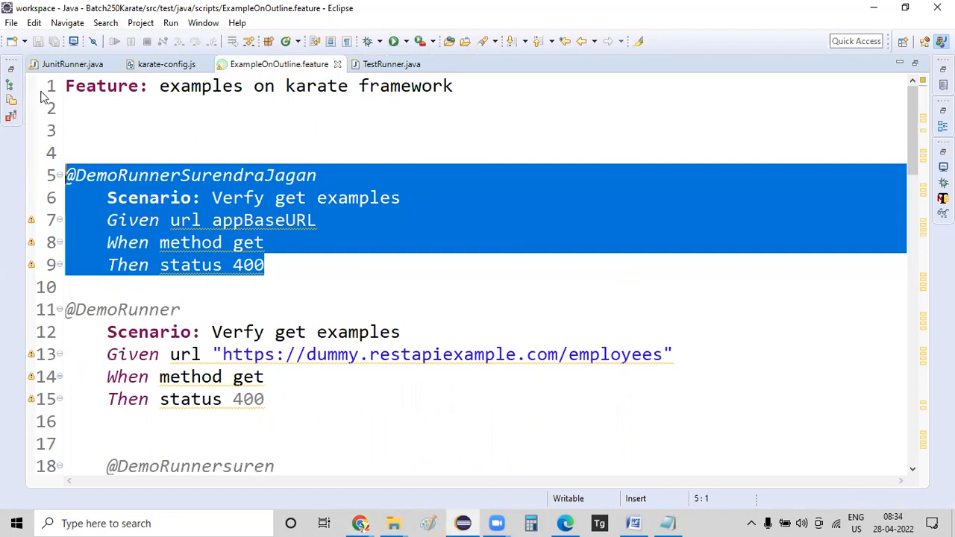
{"action": "left_click", "coordinate": [71, 64]}
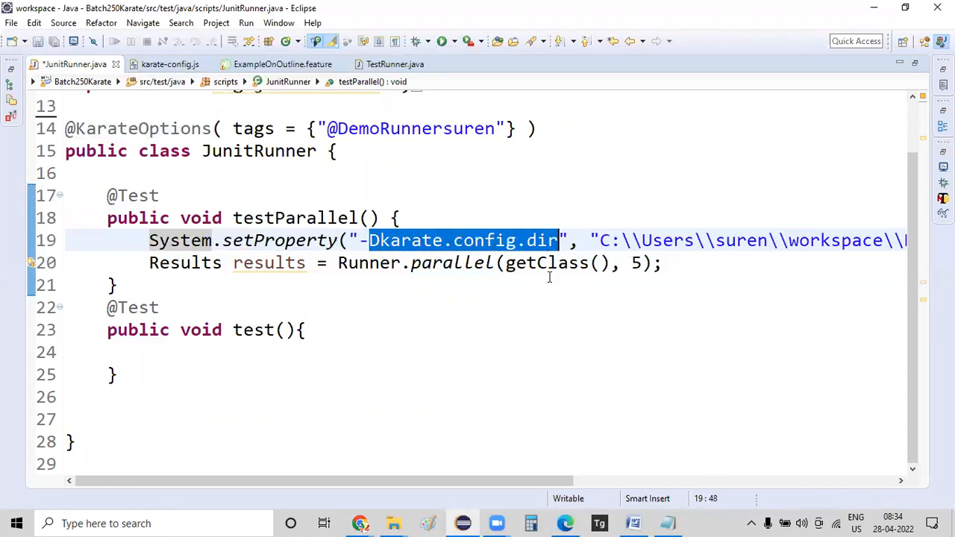
Scroll JunitRunner.java right to read the full karate-config folder path in setProperty
{"action": "scroll", "scroll_direction": "right", "scroll_amount": 3}
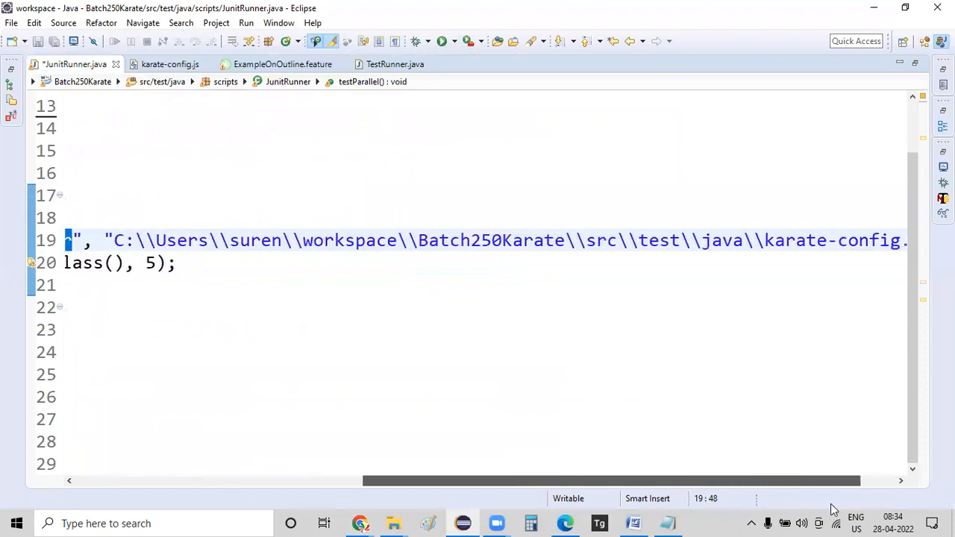
{"action": "scroll", "scroll_direction": "right", "scroll_amount": 3}
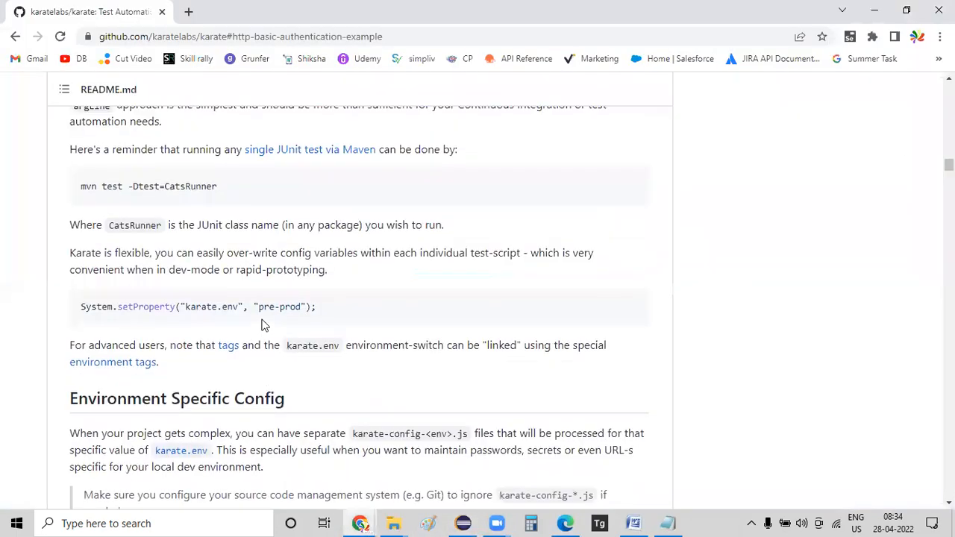
{"action": "scroll", "scroll_direction": "down", "scroll_amount": 3}
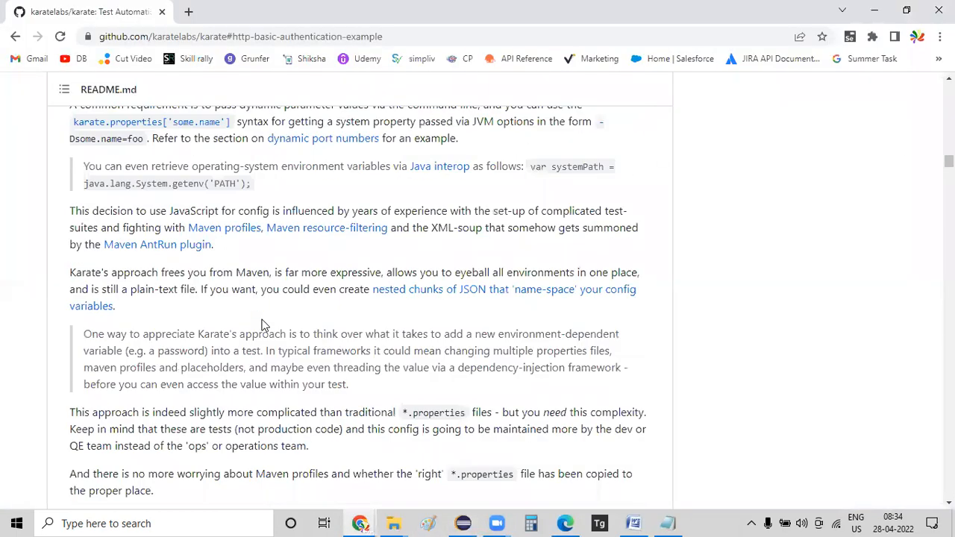
{"action": "scroll", "scroll_direction": "down", "scroll_amount": 3}
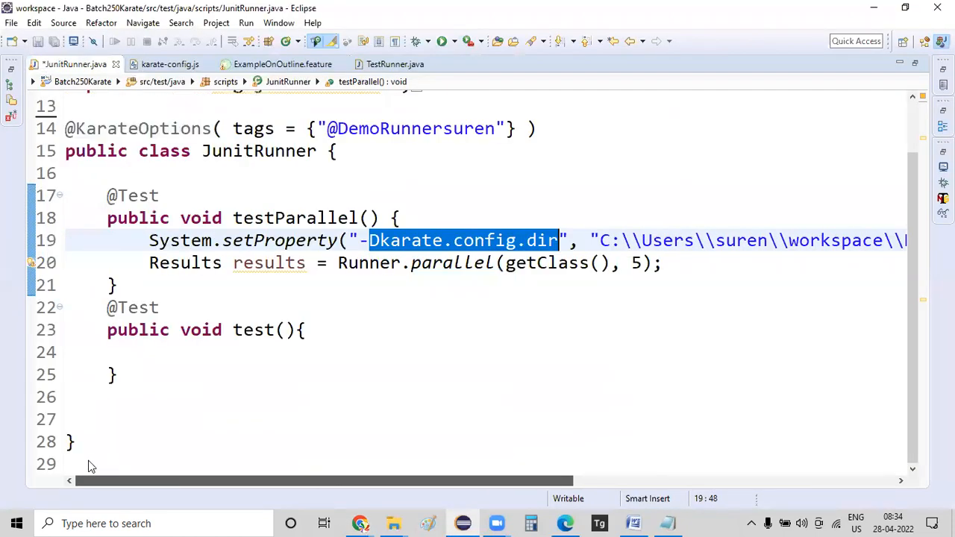
{"action": "left_click", "coordinate": [121, 241]}
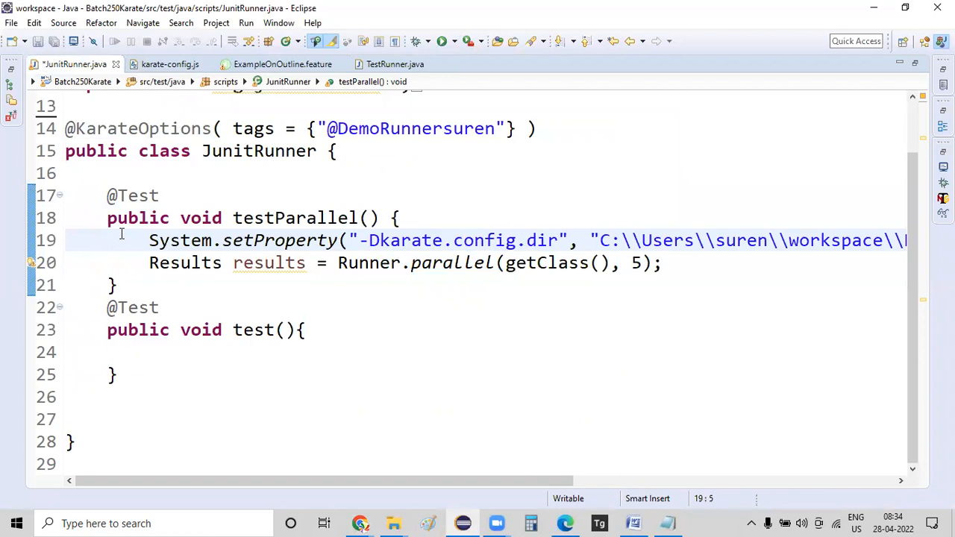
{"action": "scroll", "scroll_direction": "right", "scroll_amount": 3}
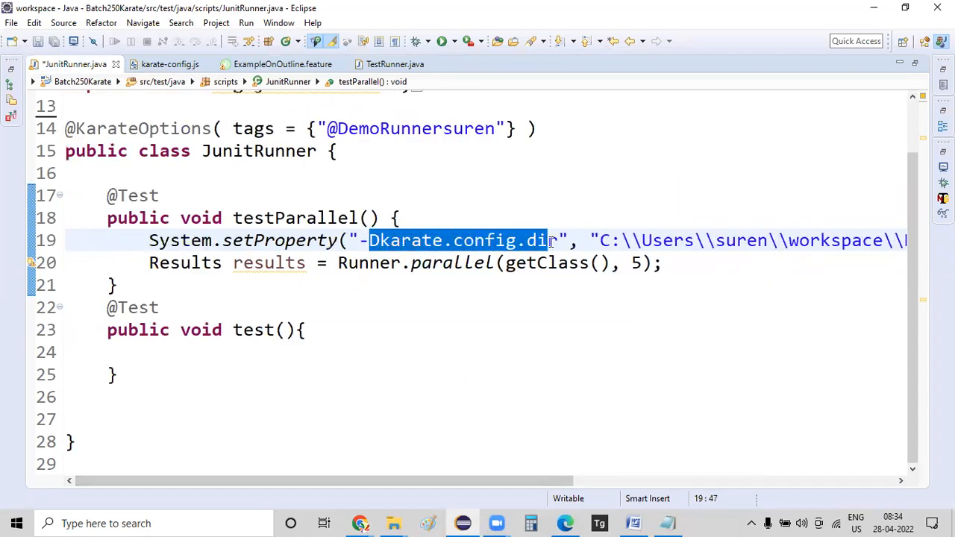
{"action": "scroll", "scroll_direction": "right", "scroll_amount": 3}
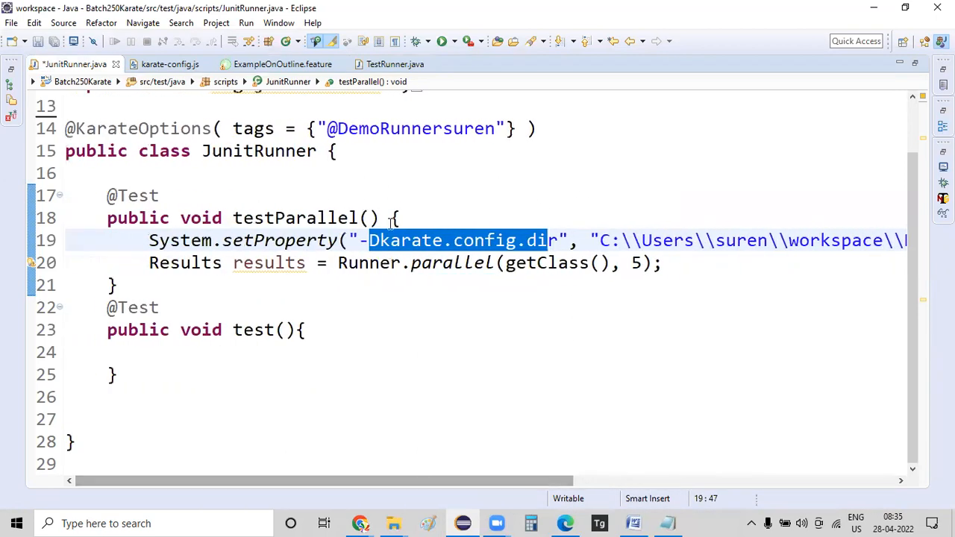
{"action": "left_click", "coordinate": [283, 65]}
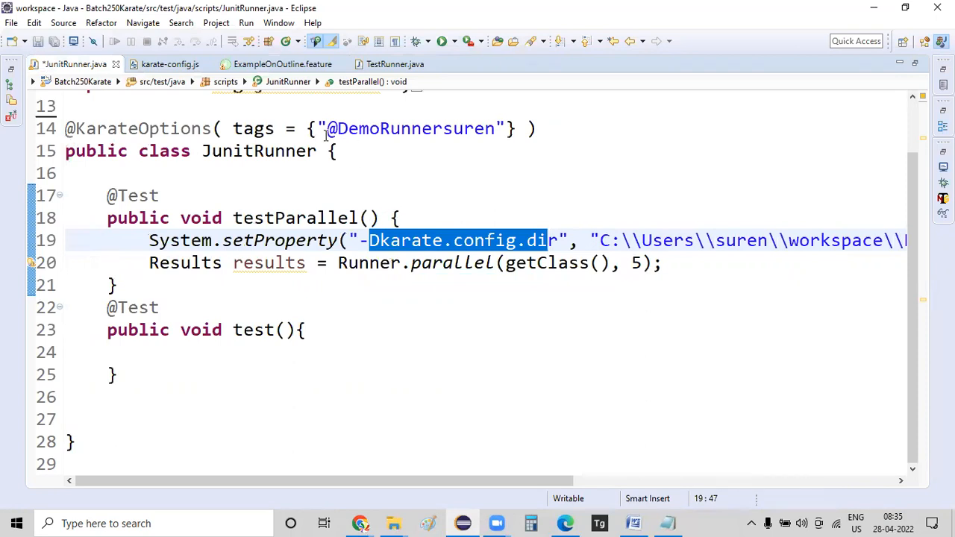
{"action": "type", "text": "SurendraJagan"}
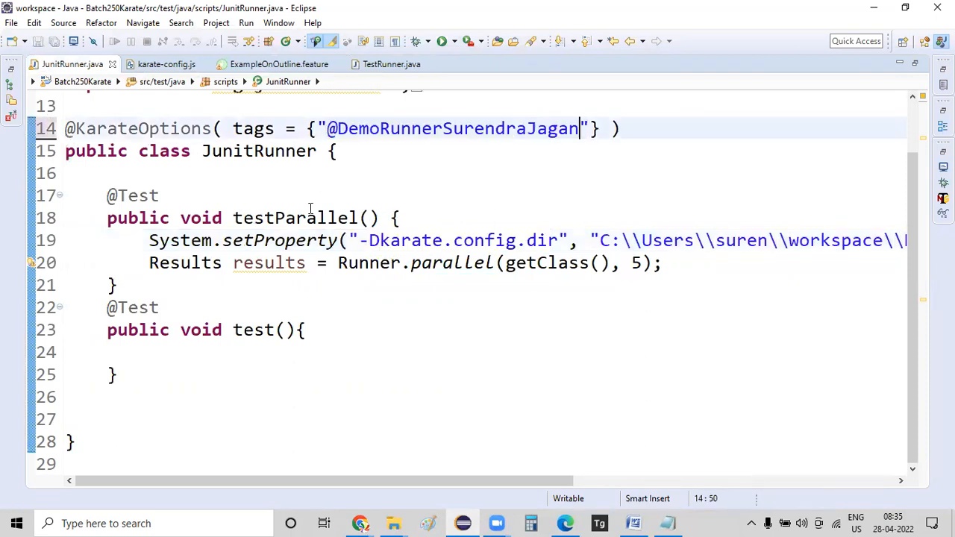
{"action": "mouse_move", "coordinate": [757, 251]}
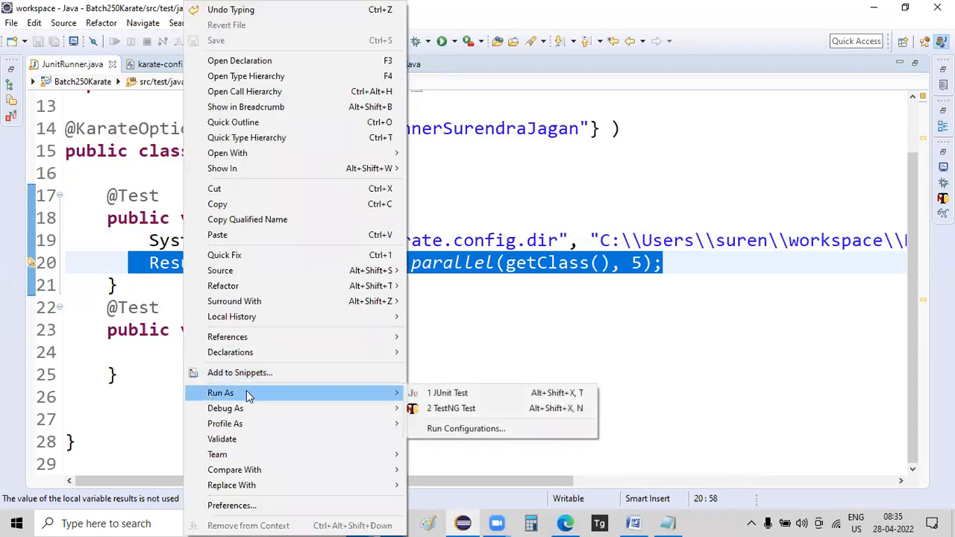
Run JunitRunner as a JUnit test, then compare karate-config.js with ExampleOnOutline.feature
{"action": "left_click", "coordinate": [447, 393]}
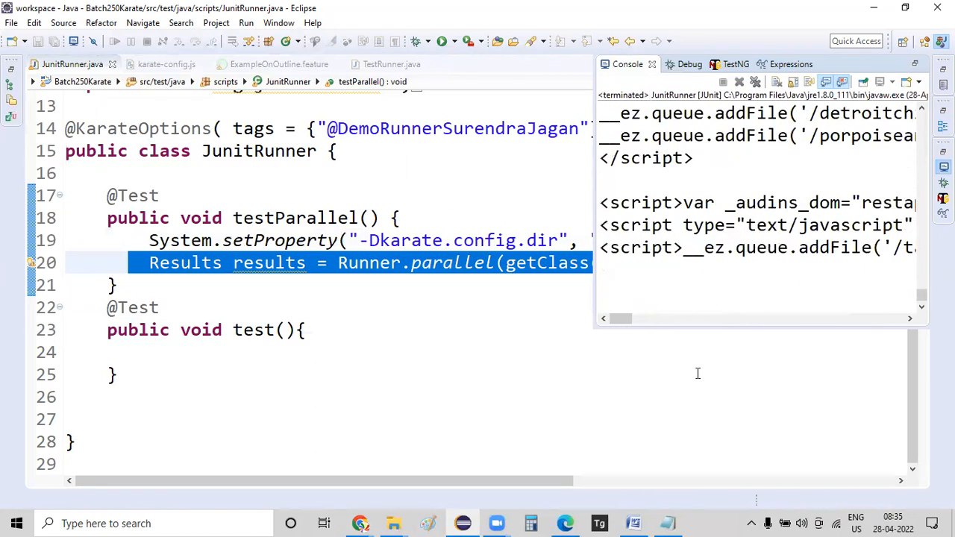
{"action": "mouse_move", "coordinate": [695, 374]}
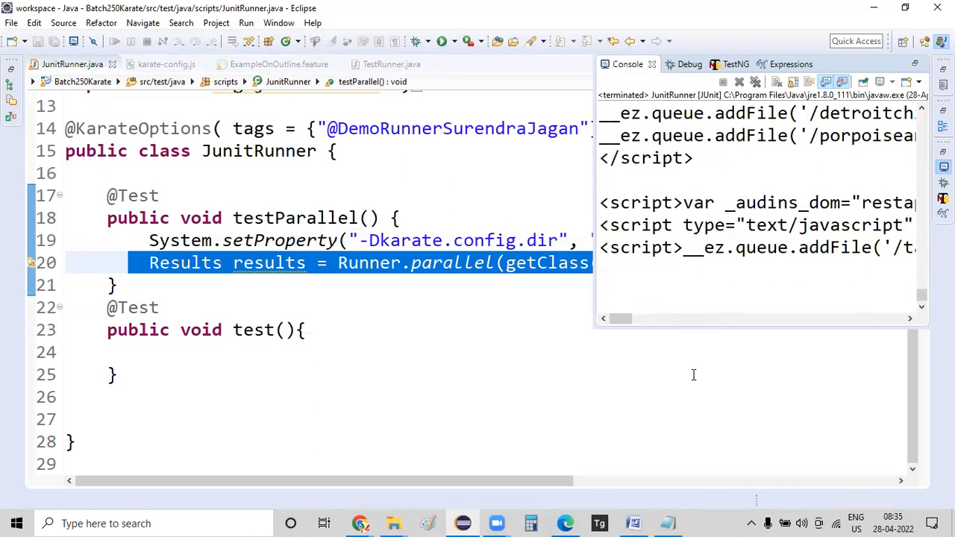
{"action": "mouse_move", "coordinate": [695, 348]}
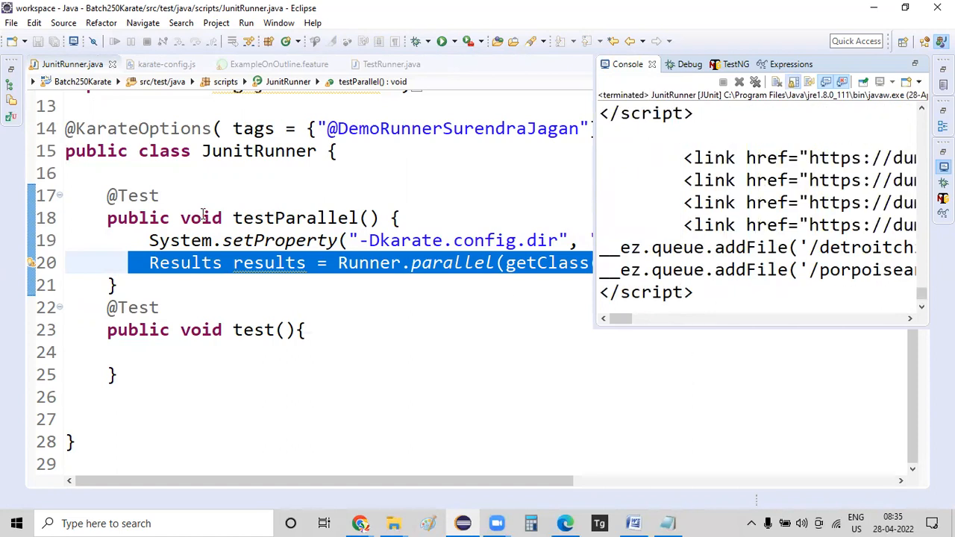
{"action": "left_click", "coordinate": [166, 64]}
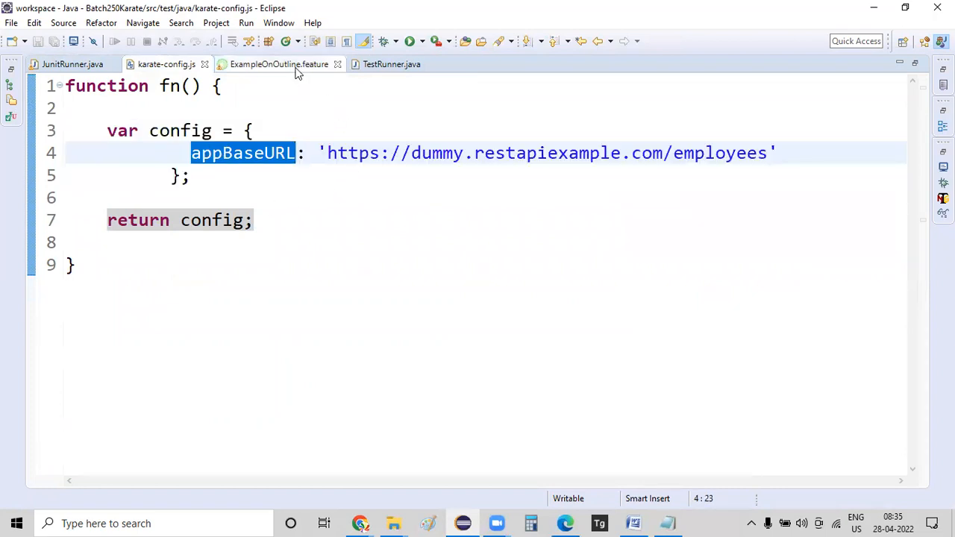
{"action": "left_click", "coordinate": [279, 63]}
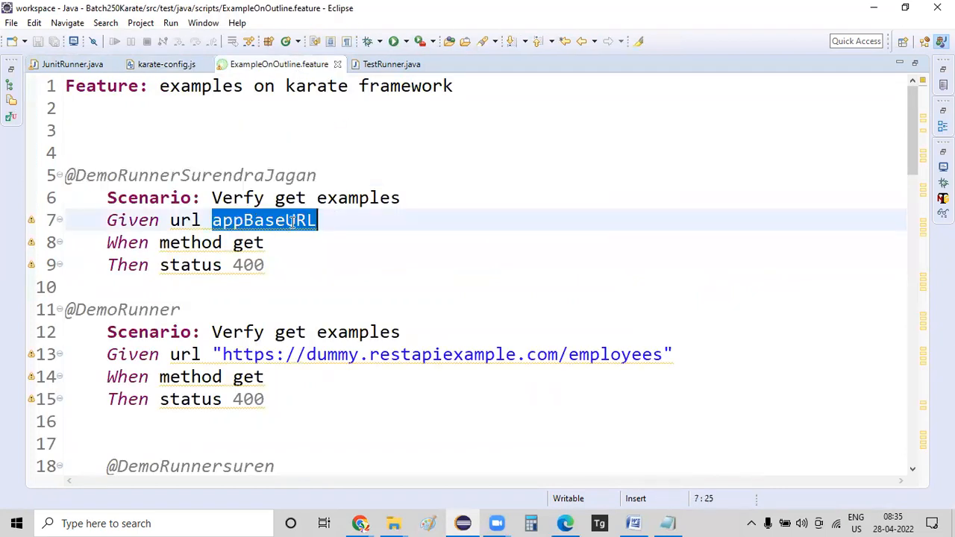